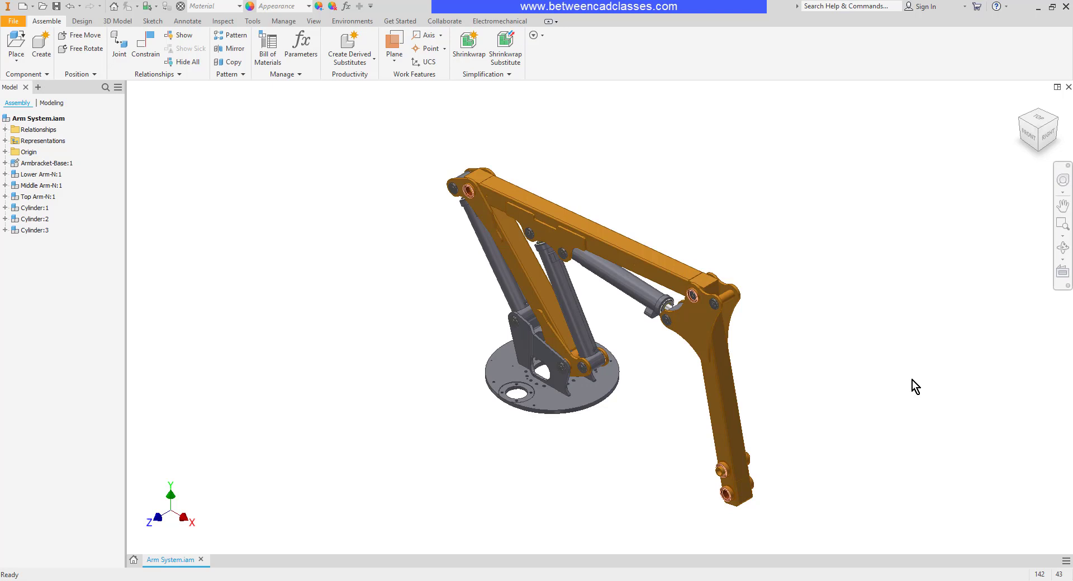
pyautogui.moveTo(270, 150)
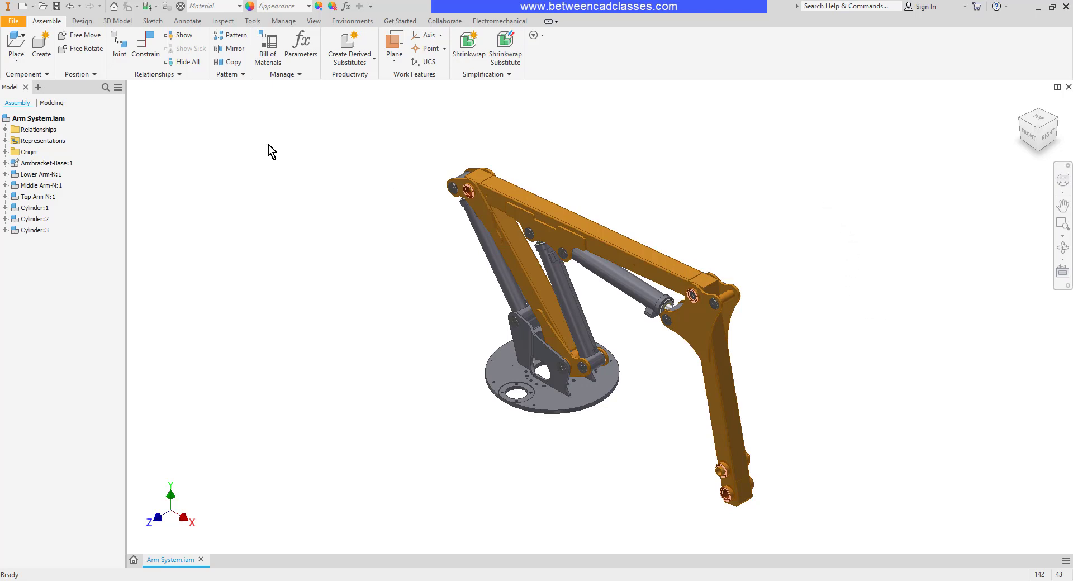
pyautogui.moveTo(310, 134)
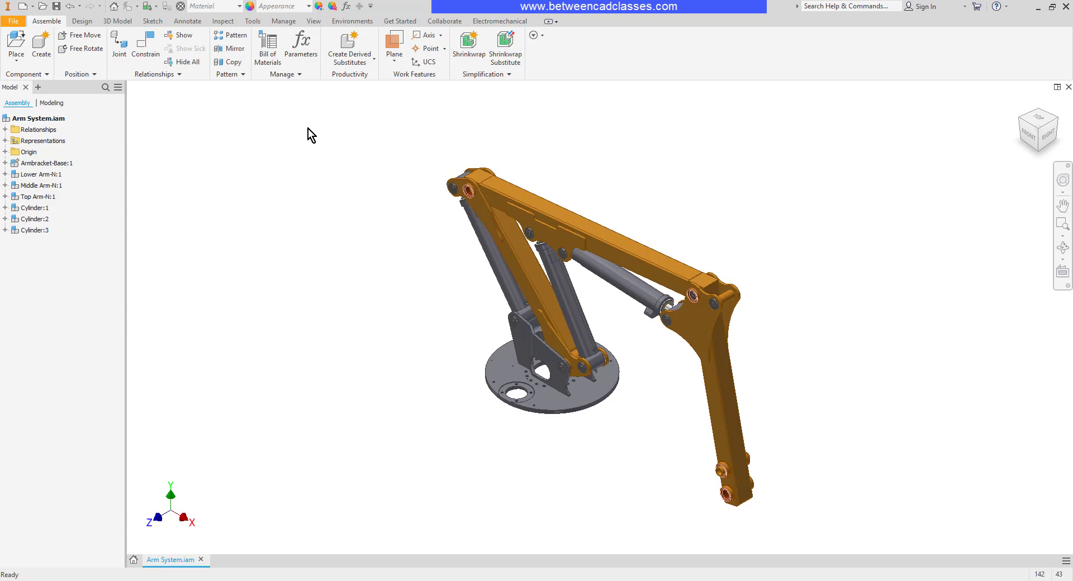
pyautogui.moveTo(267, 42)
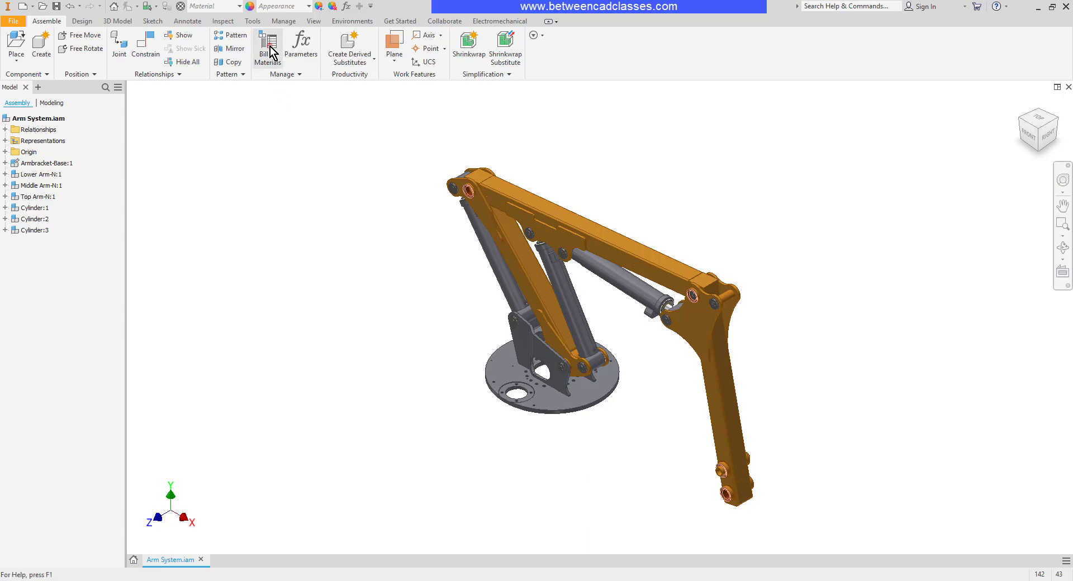
# Bring up the Arm System Bill of Materials and review its Model Data, Structured and disabled Parts Only views.
pyautogui.click(268, 47)
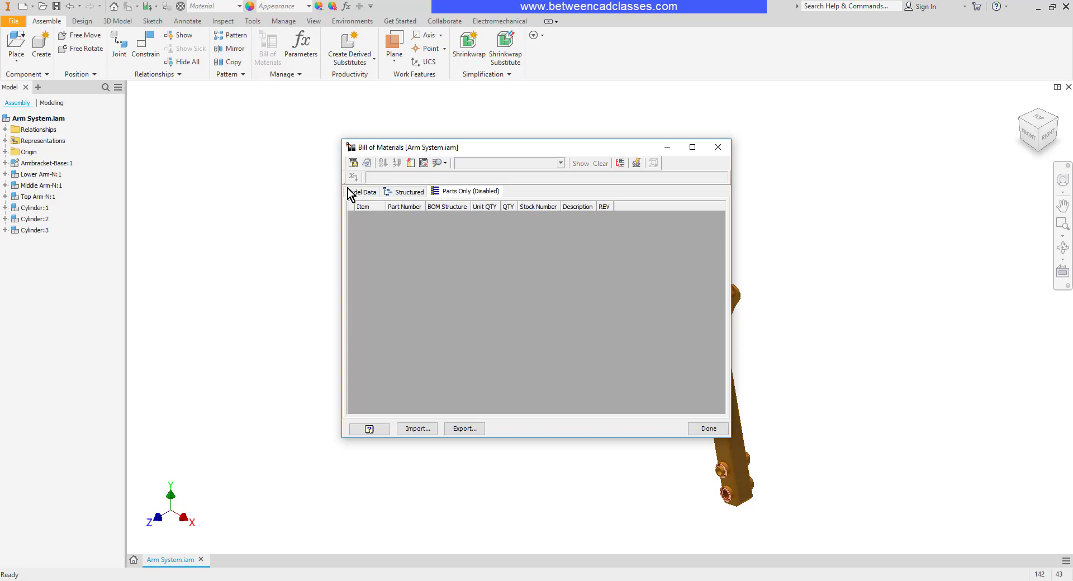
pyautogui.click(363, 191)
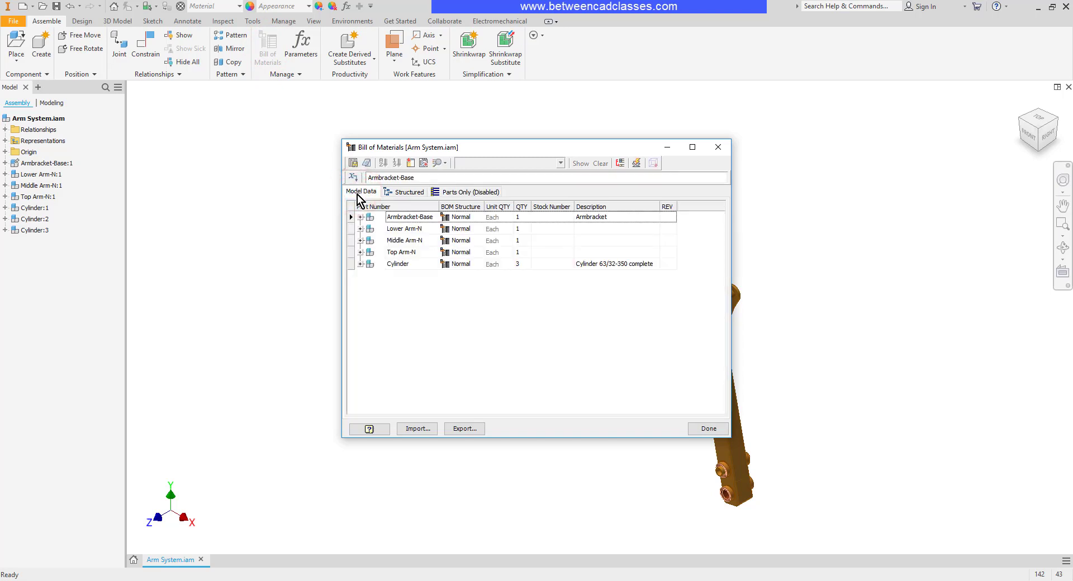
pyautogui.click(409, 191)
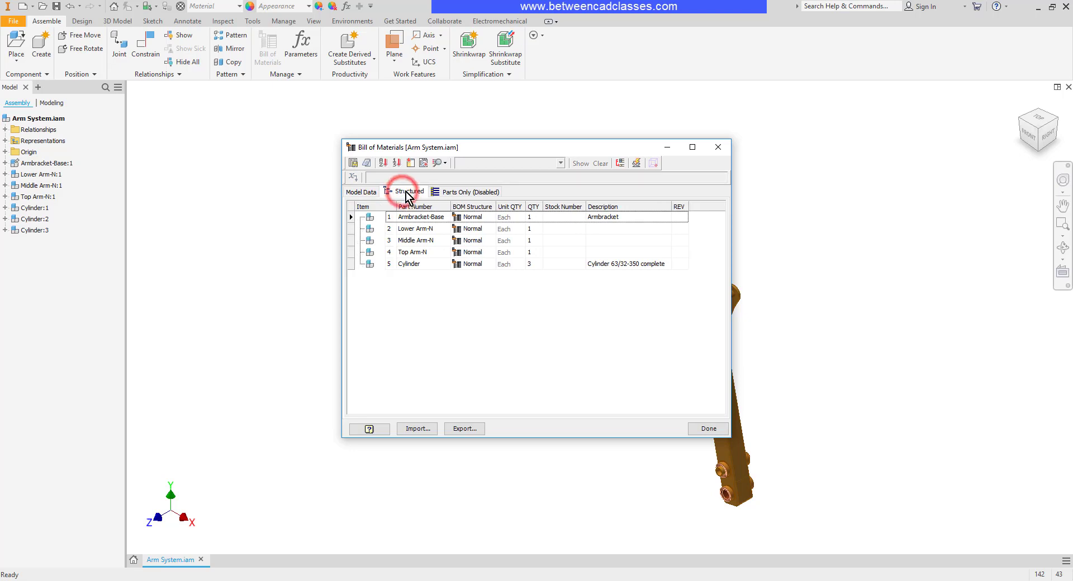
pyautogui.click(407, 191)
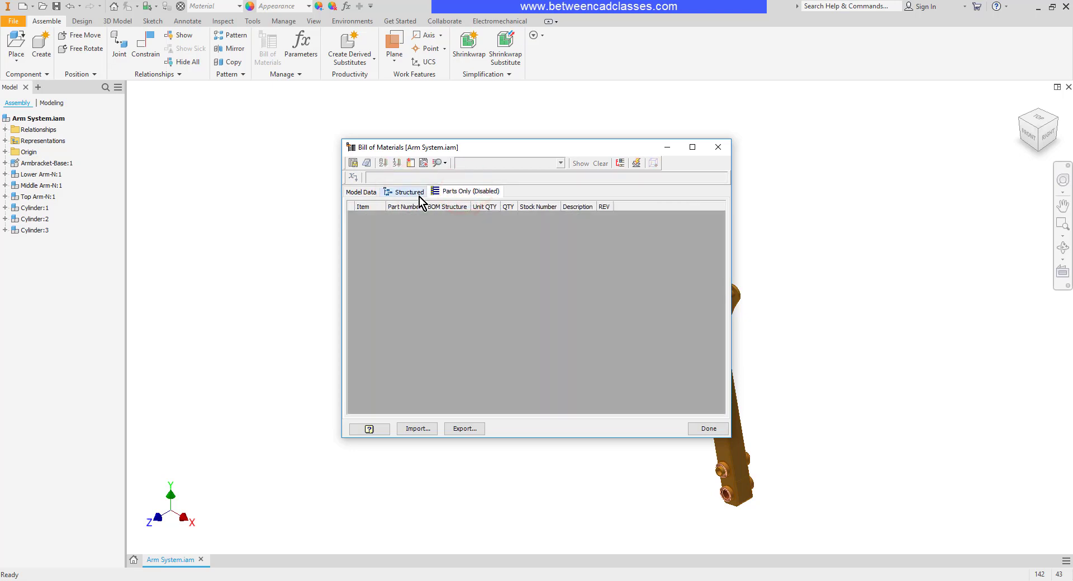
pyautogui.moveTo(468, 197)
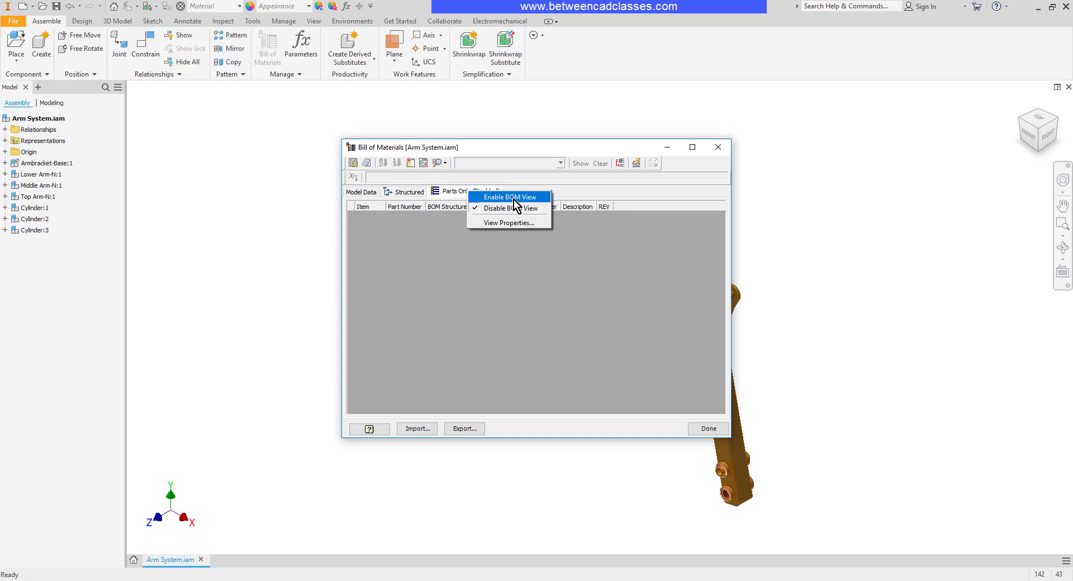
# Enable the Parts Only BOM view, expand Armbracket-Base in Model Data, and return to the Structured list.
pyautogui.click(507, 197)
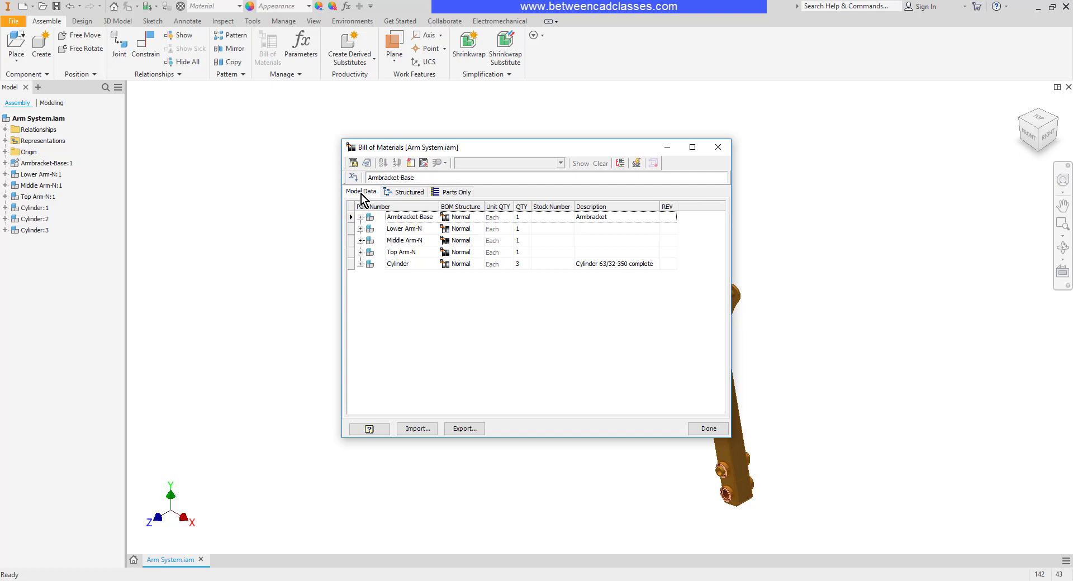
pyautogui.moveTo(365, 223)
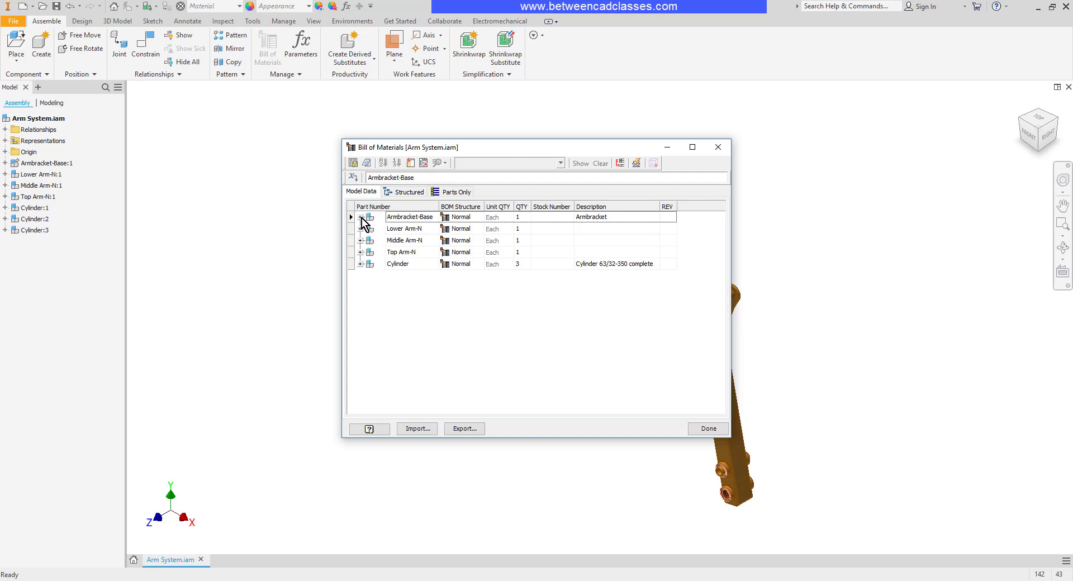
pyautogui.click(351, 217)
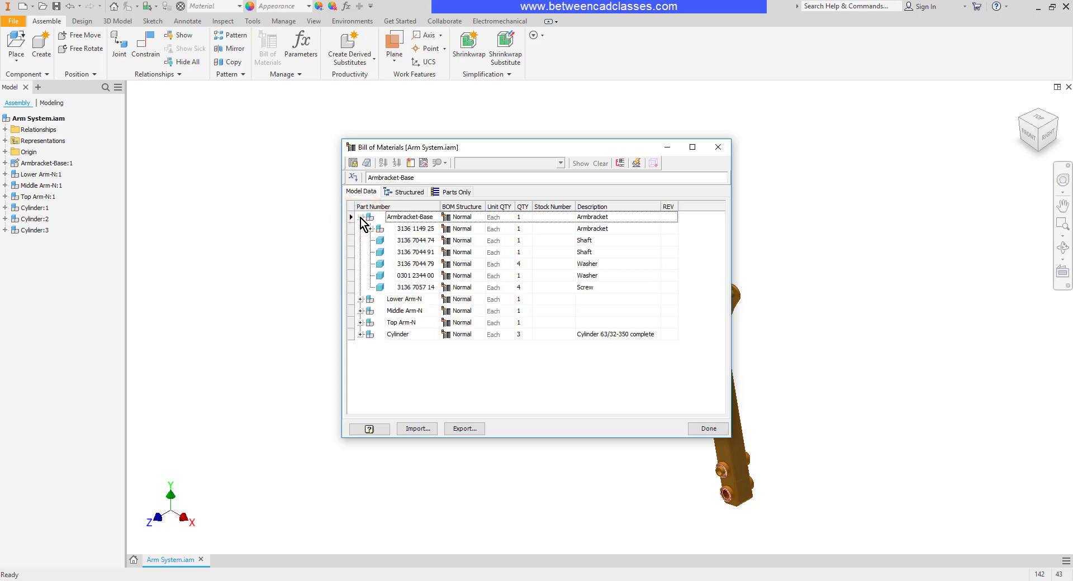
pyautogui.click(360, 217)
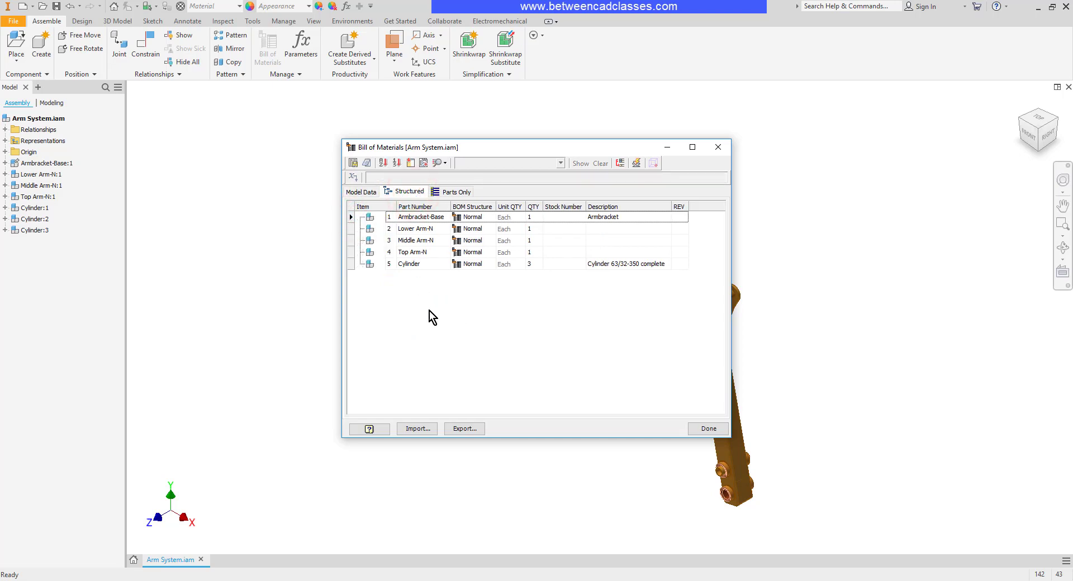
pyautogui.moveTo(390, 327)
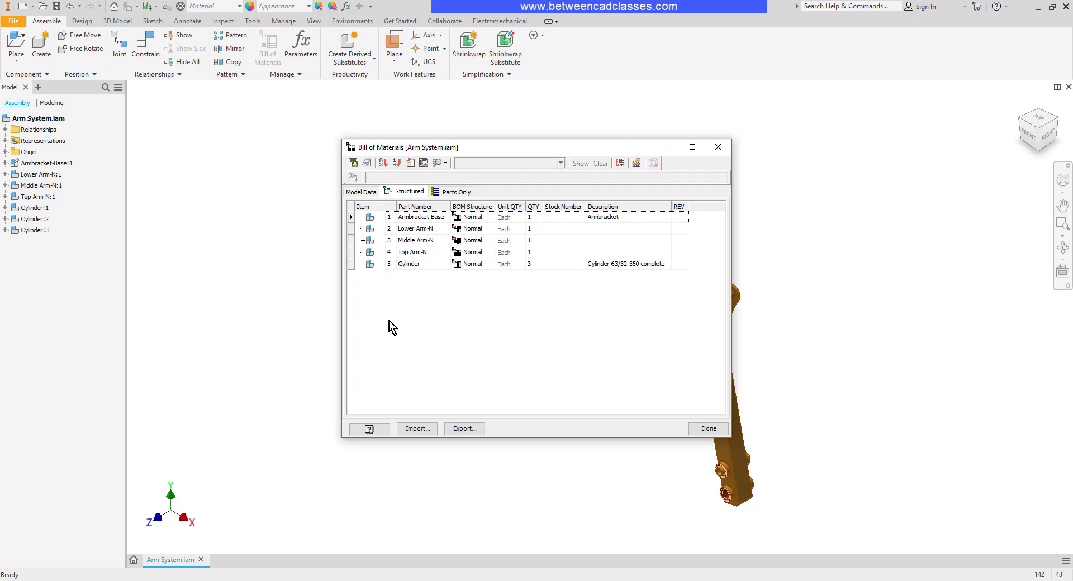
# Show the Parts Only list and scroll through every individual part and its quantity.
pyautogui.click(455, 191)
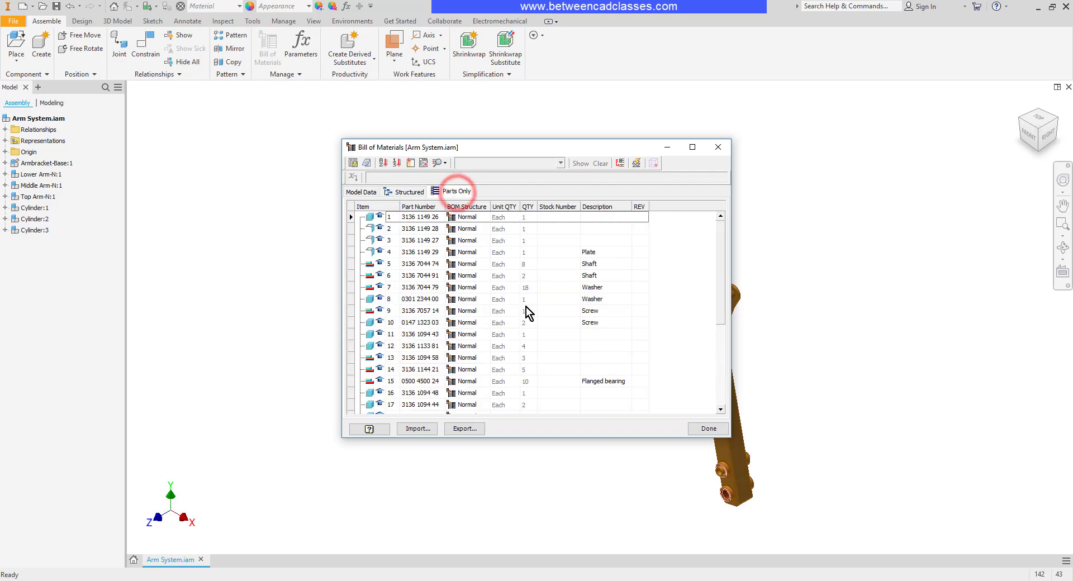
pyautogui.scroll(-3)
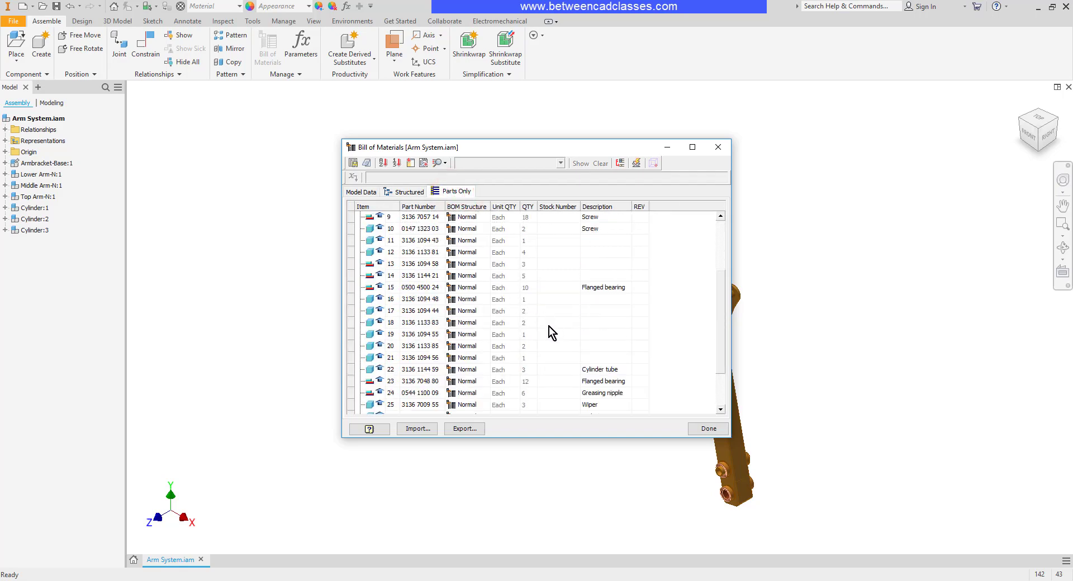
pyautogui.scroll(3)
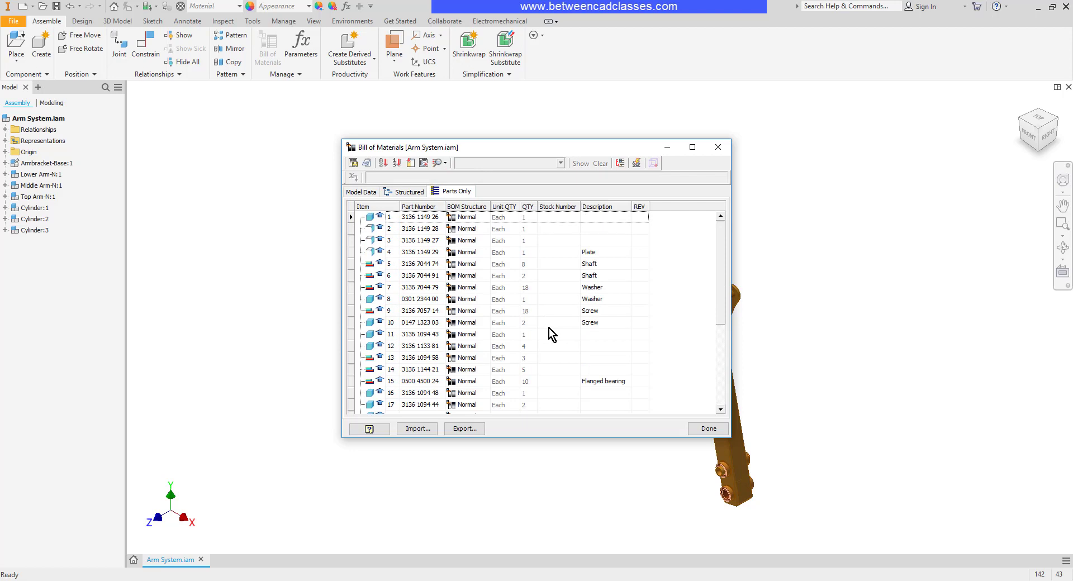
pyautogui.moveTo(552, 297)
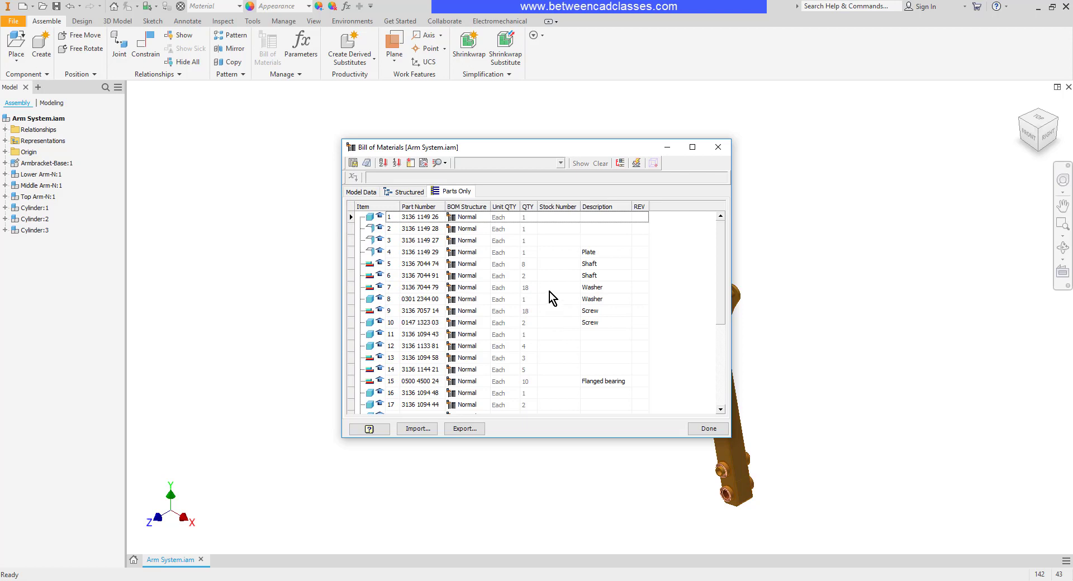
pyautogui.moveTo(602, 312)
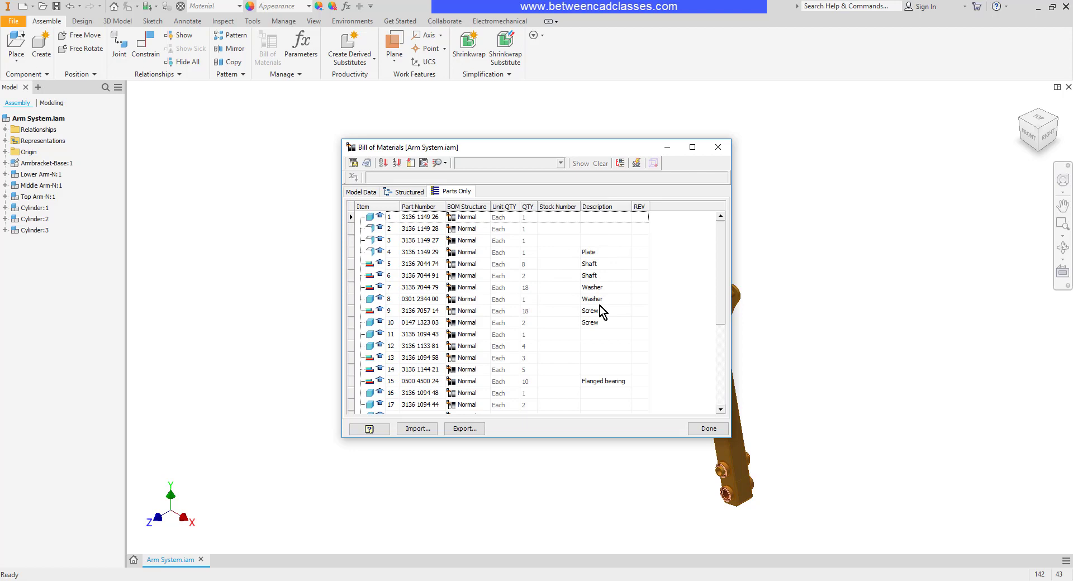
pyautogui.moveTo(610, 396)
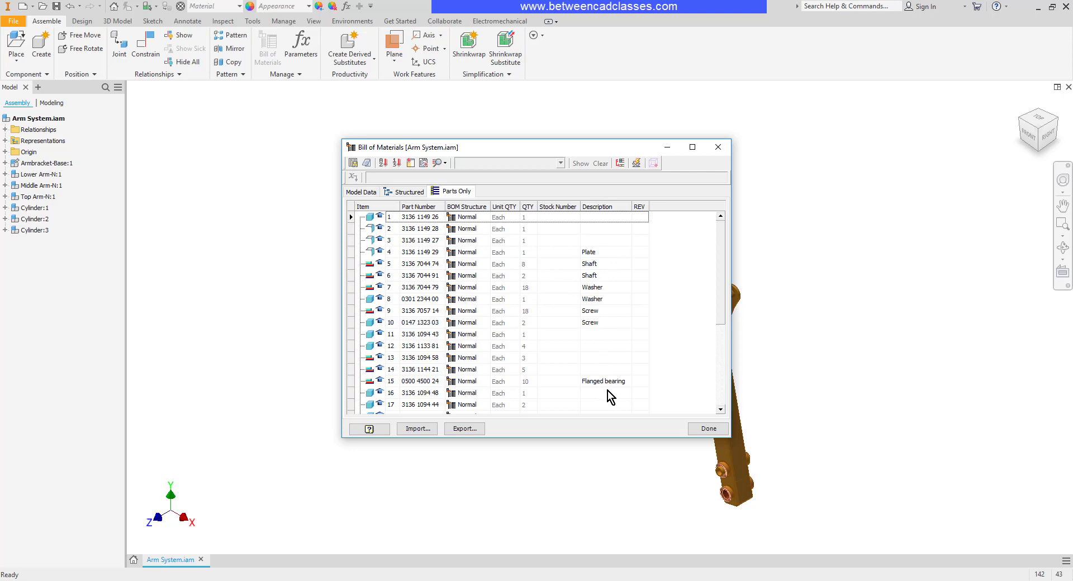
pyautogui.moveTo(609, 390)
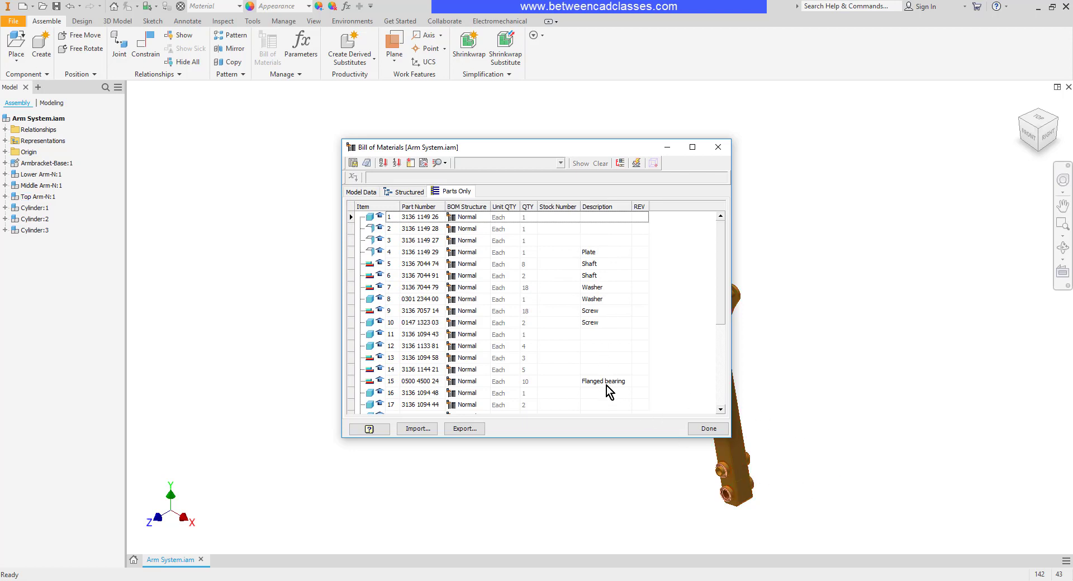
pyautogui.moveTo(602, 367)
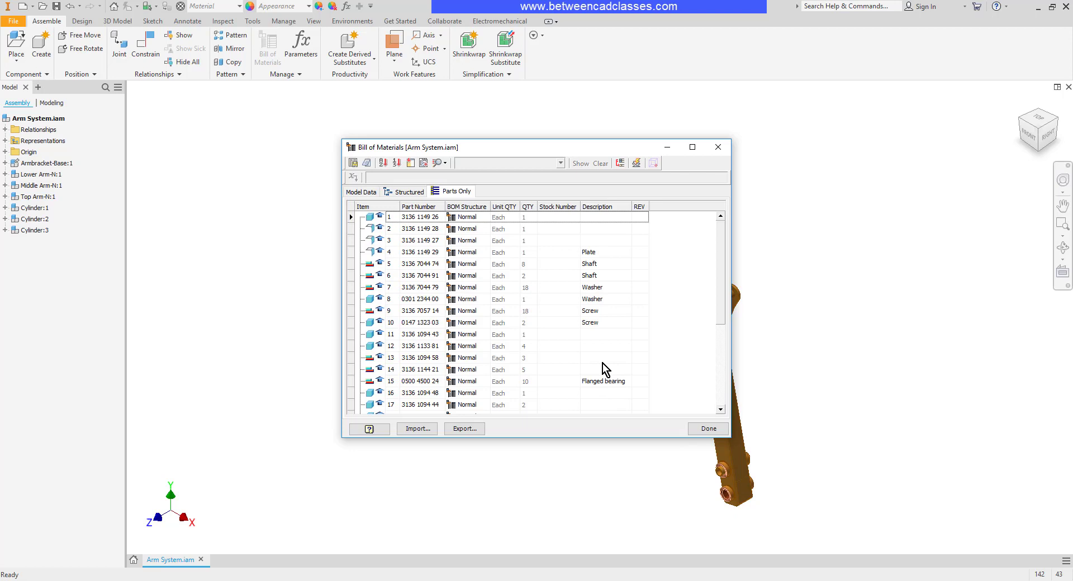
pyautogui.moveTo(615, 355)
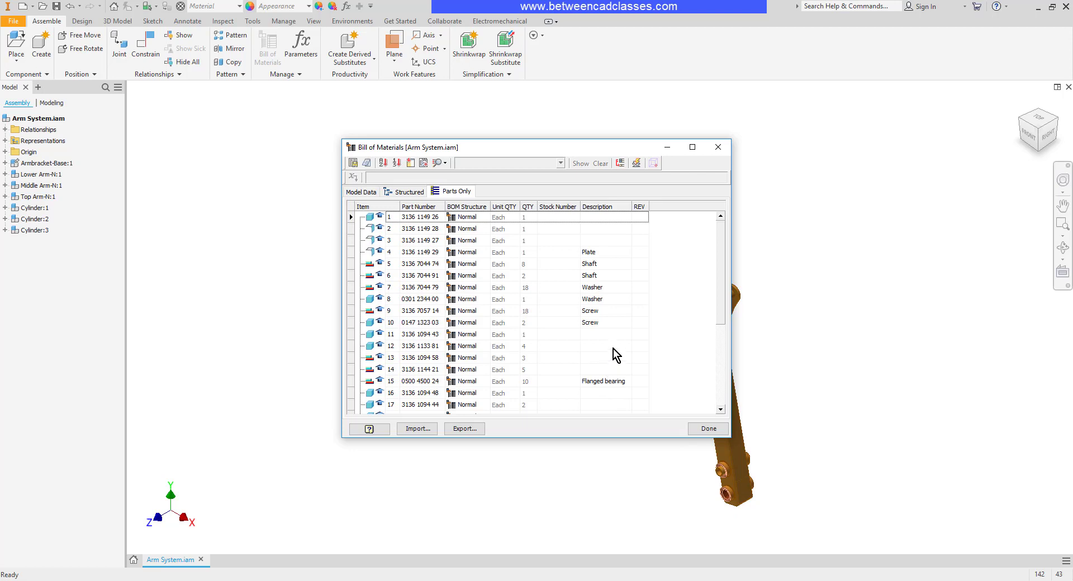
# Return to the Structured list and set Armbracket-Base's BOM Structure to Phantom.
pyautogui.click(409, 191)
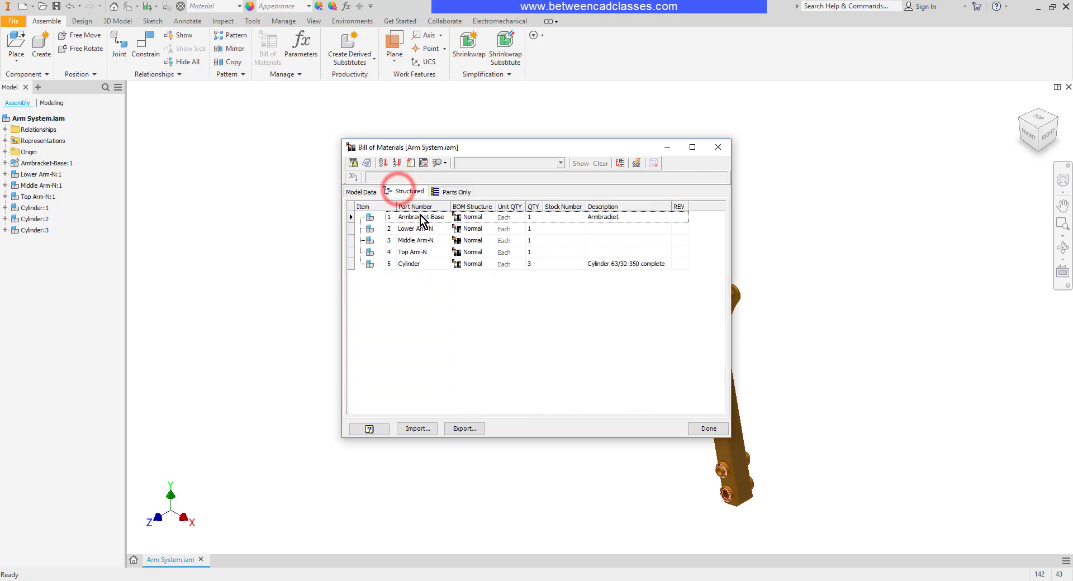
pyautogui.moveTo(479, 223)
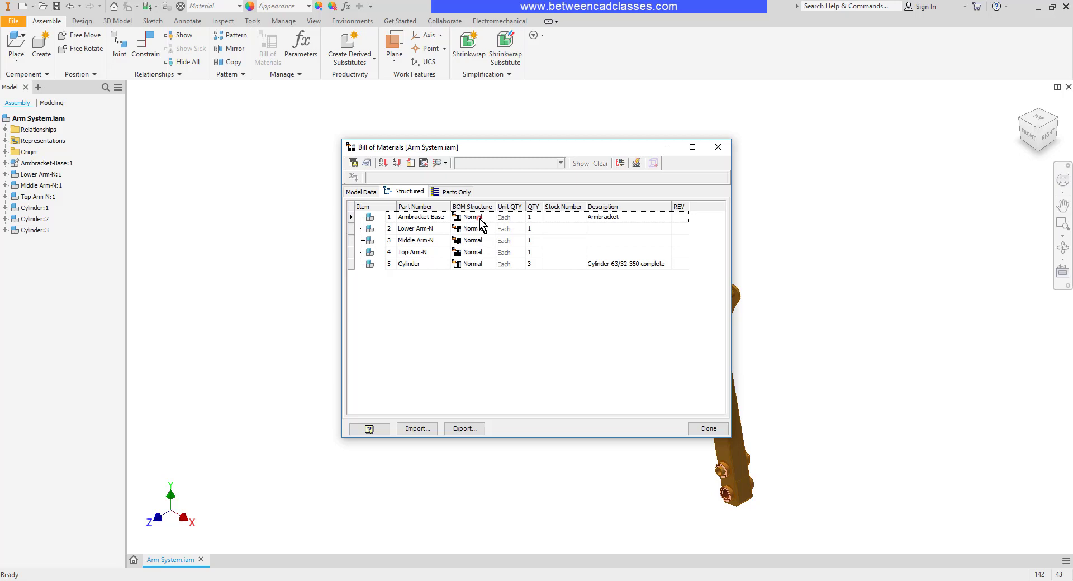
pyautogui.click(488, 217)
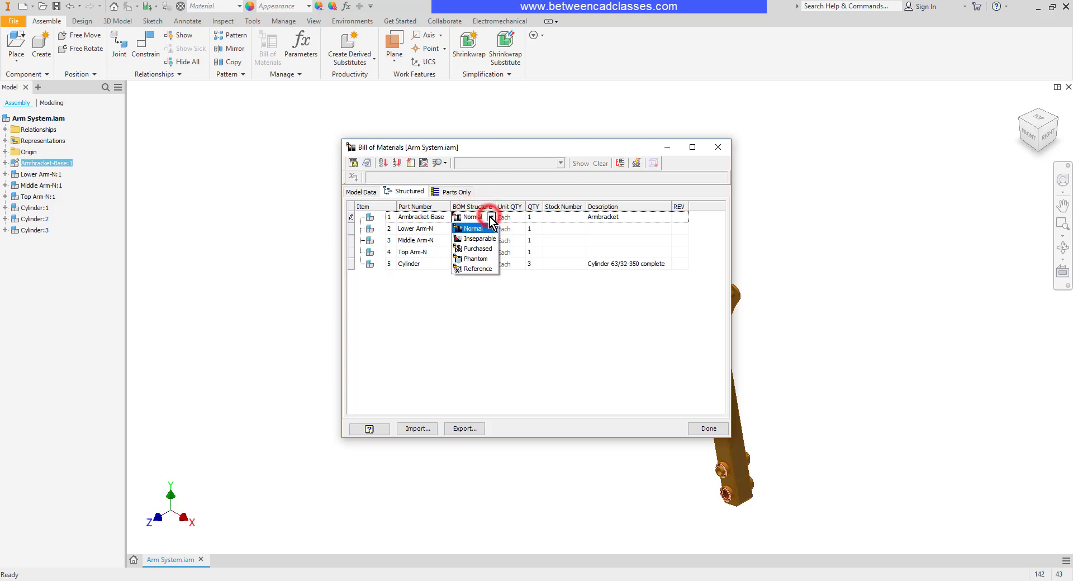
pyautogui.moveTo(479, 258)
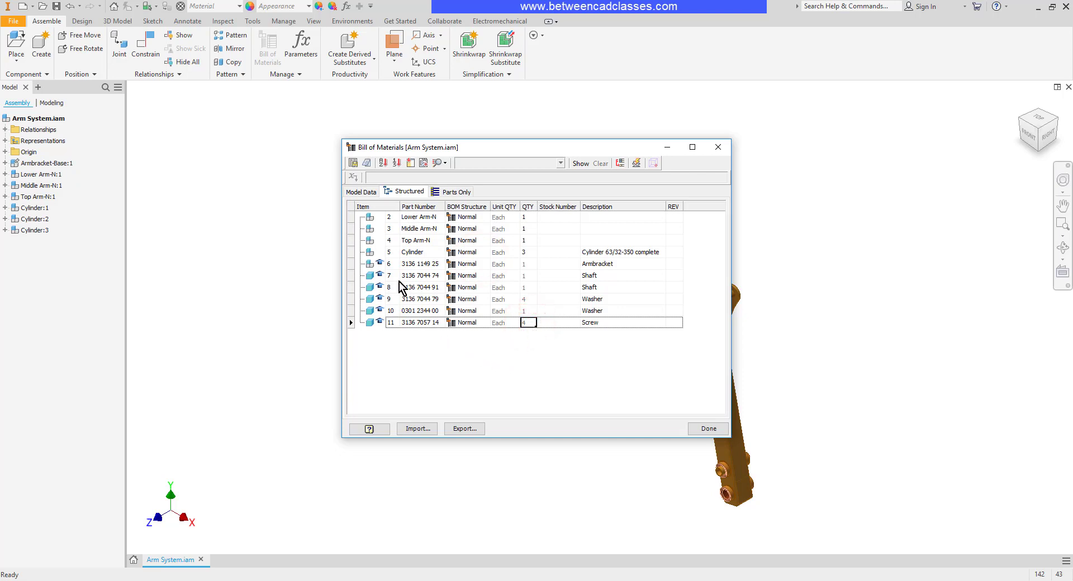
pyautogui.moveTo(480, 365)
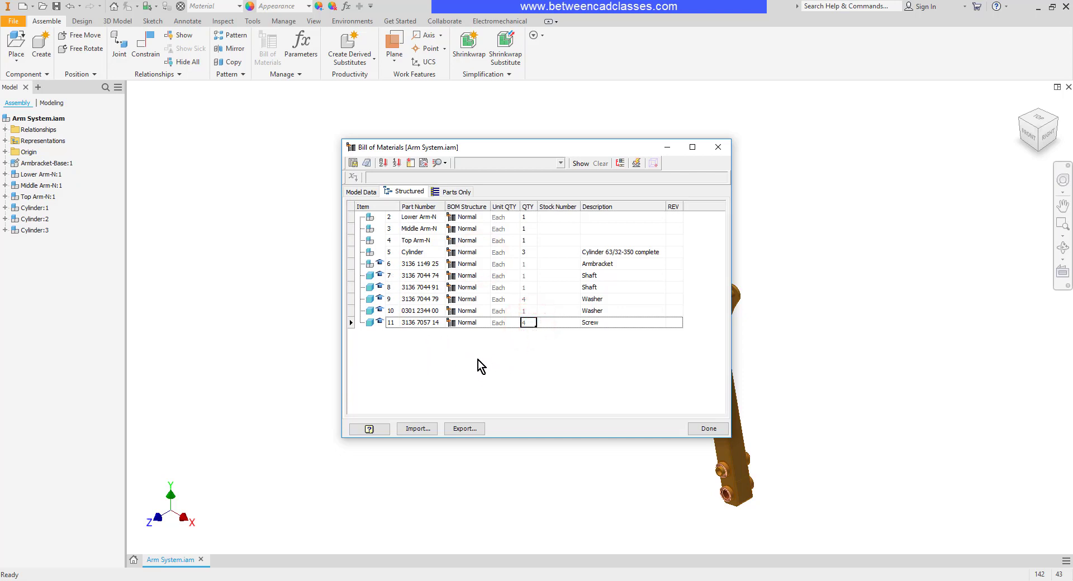
pyautogui.moveTo(521, 366)
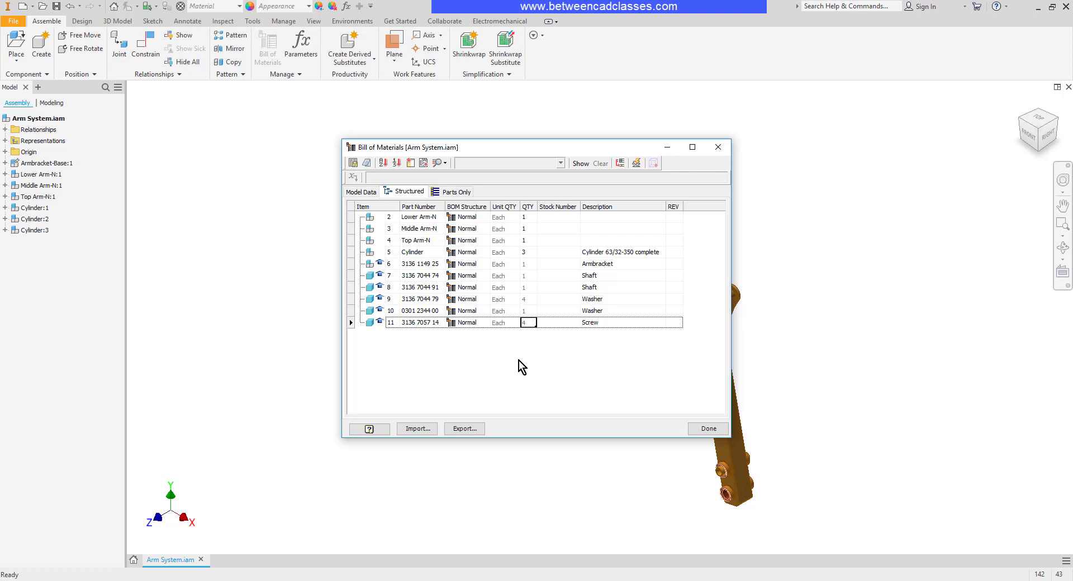
pyautogui.moveTo(39, 226)
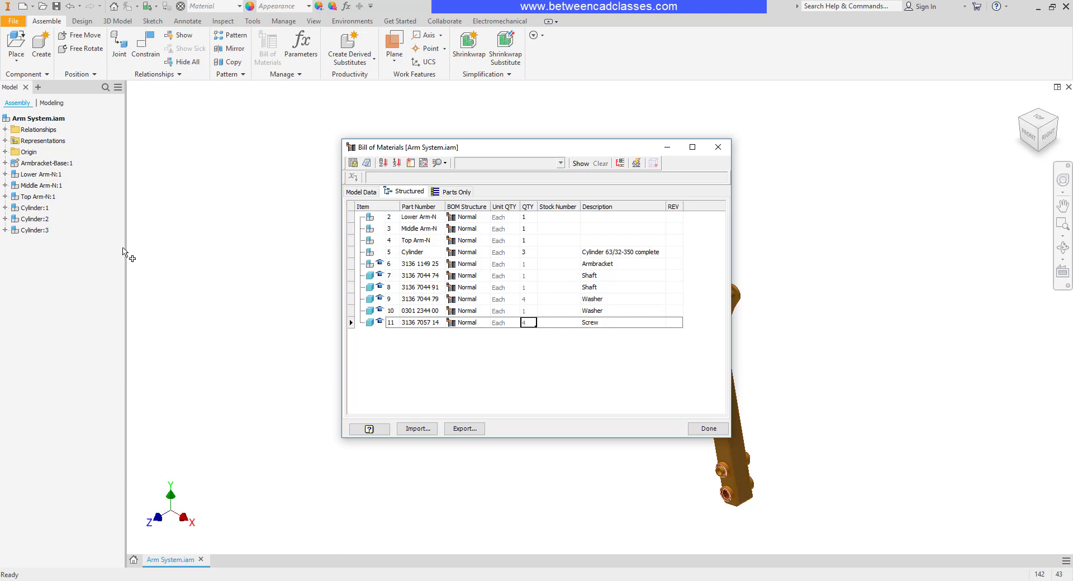
pyautogui.moveTo(504, 380)
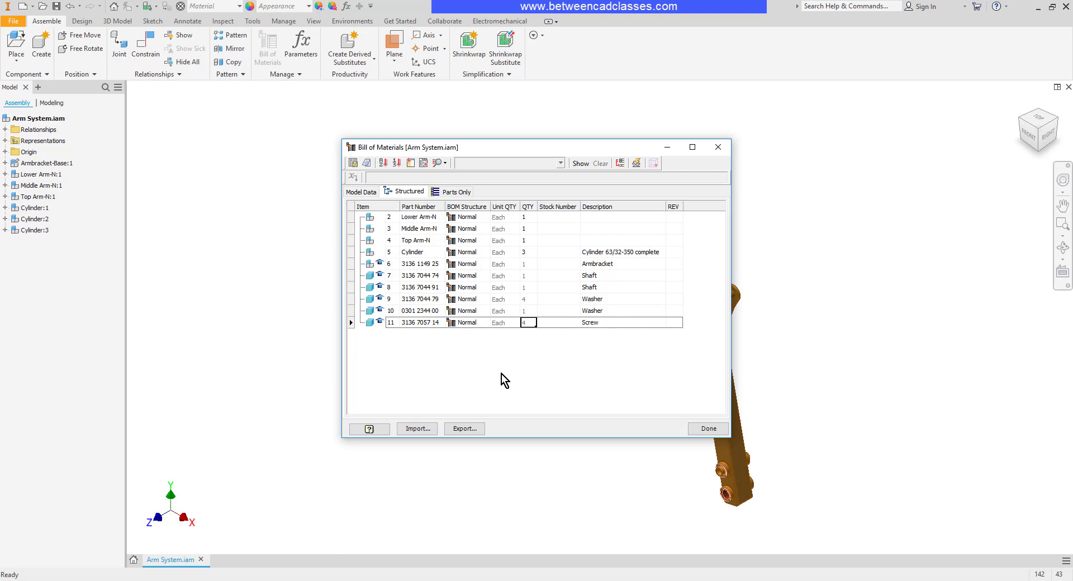
pyautogui.moveTo(477, 257)
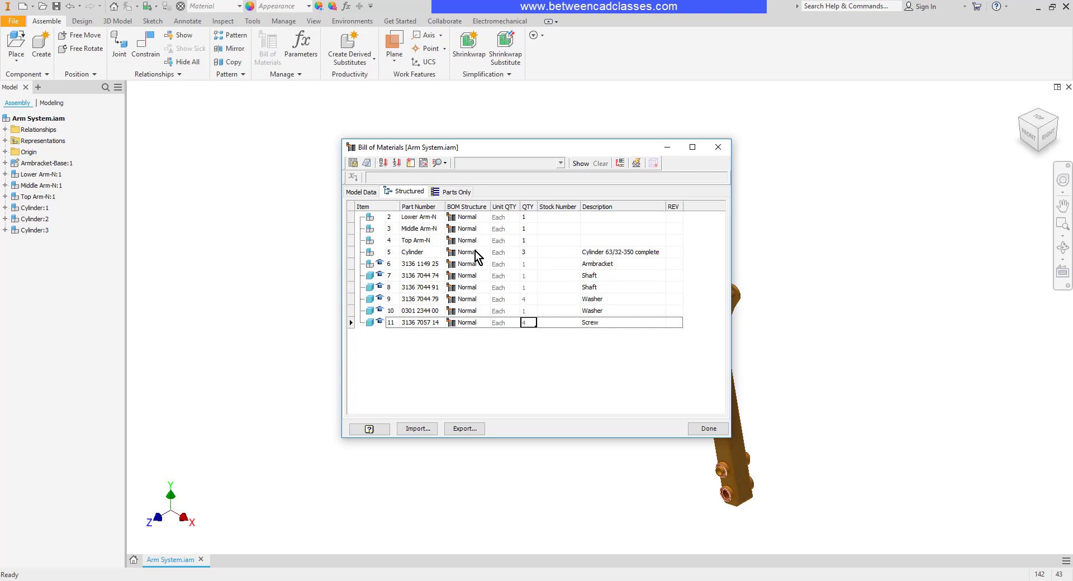
# Set the Cylinder's BOM Structure to Purchased and check it as item 22, quantity 3, in Parts Only.
pyautogui.click(485, 251)
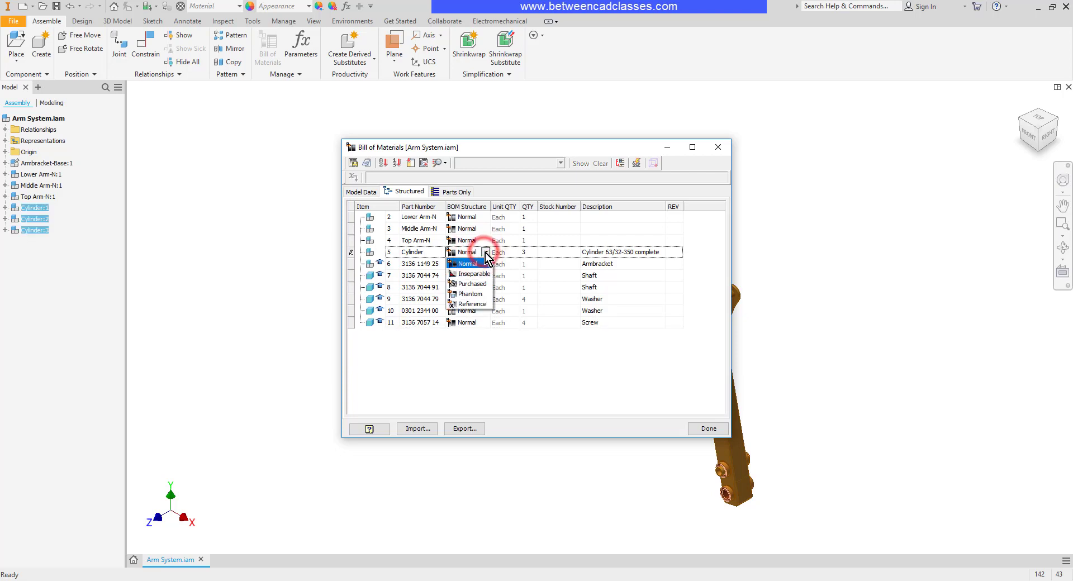
pyautogui.click(467, 263)
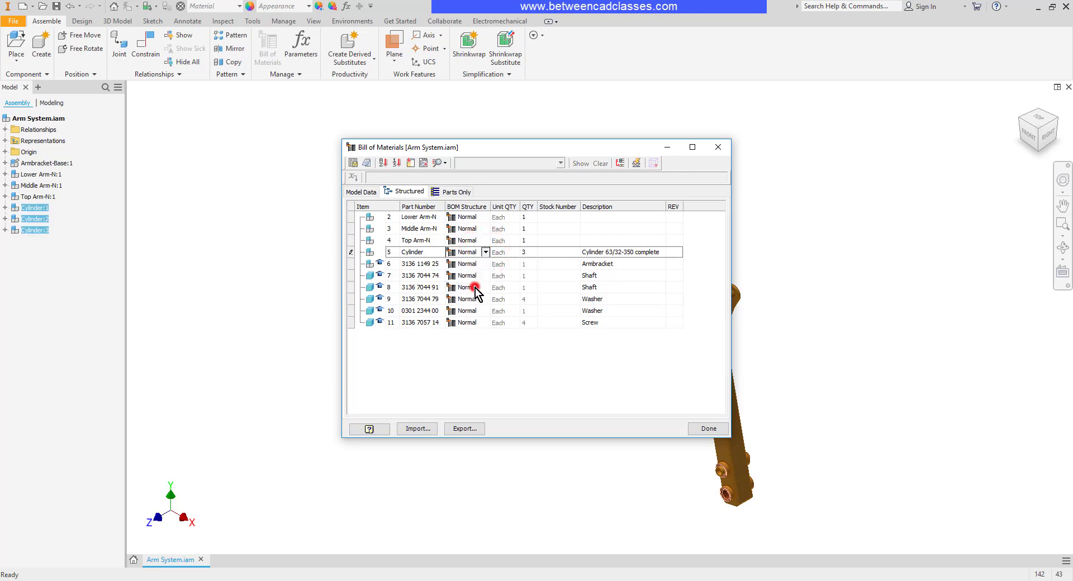
pyautogui.click(469, 251)
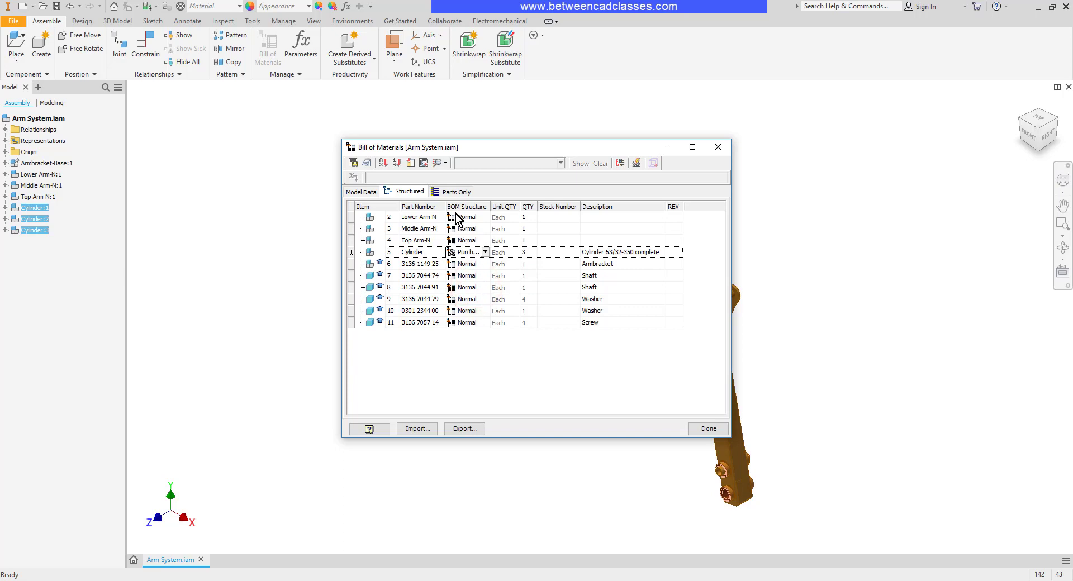
pyautogui.click(457, 191)
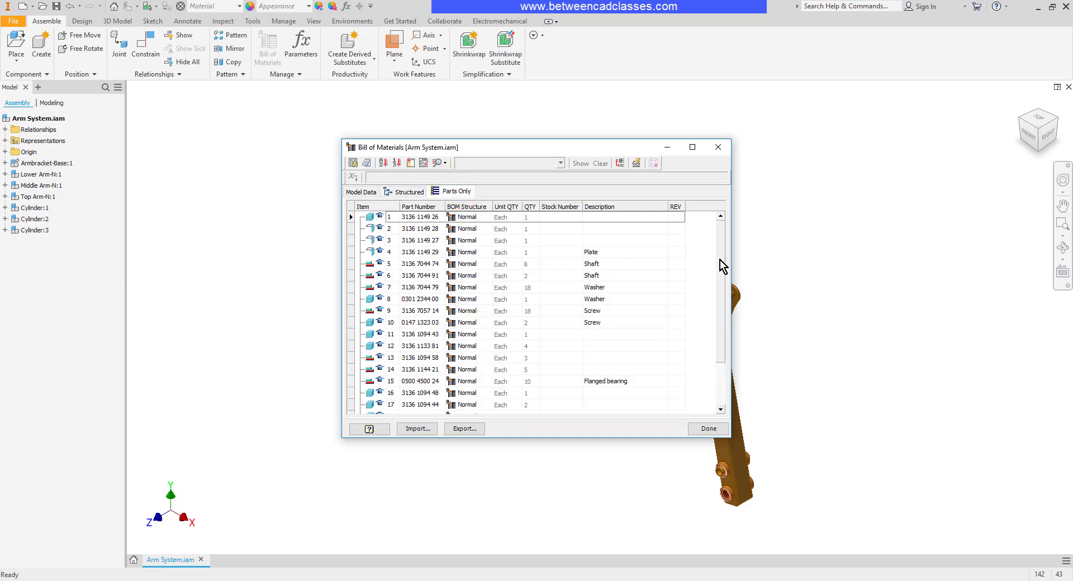
pyautogui.scroll(-3)
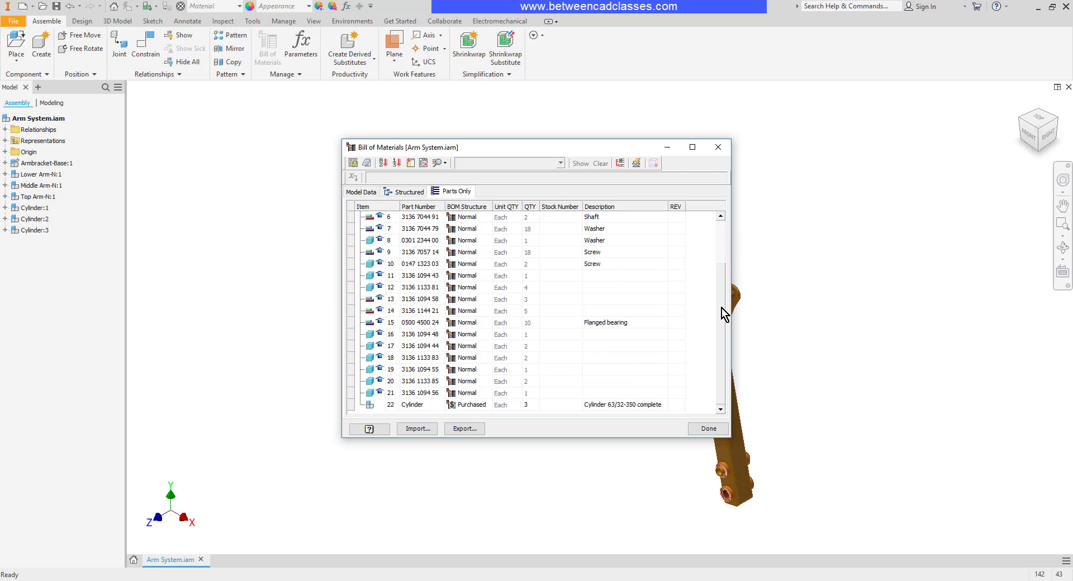
pyautogui.moveTo(417, 410)
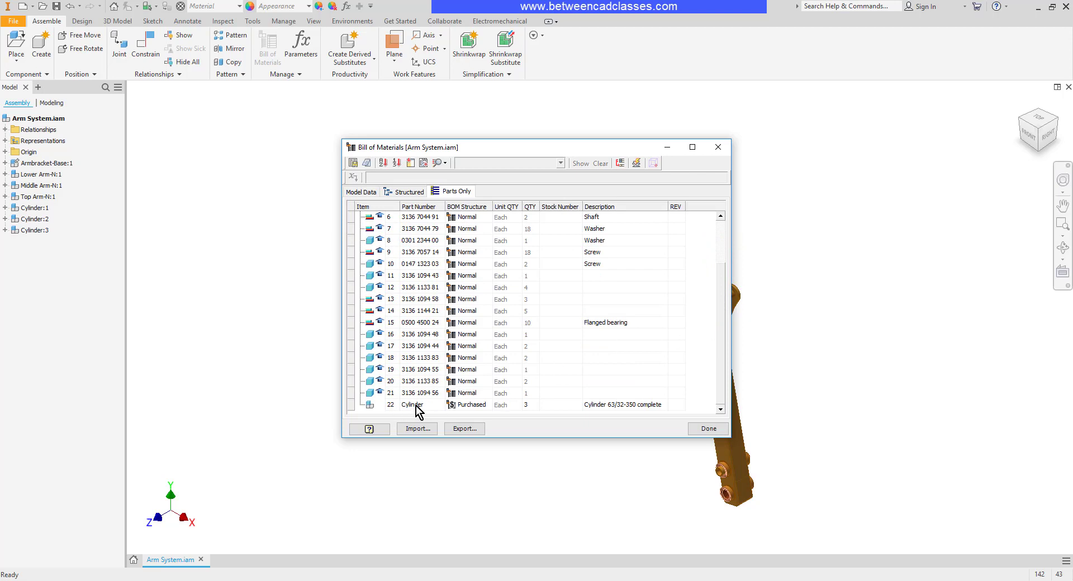
pyautogui.moveTo(450, 413)
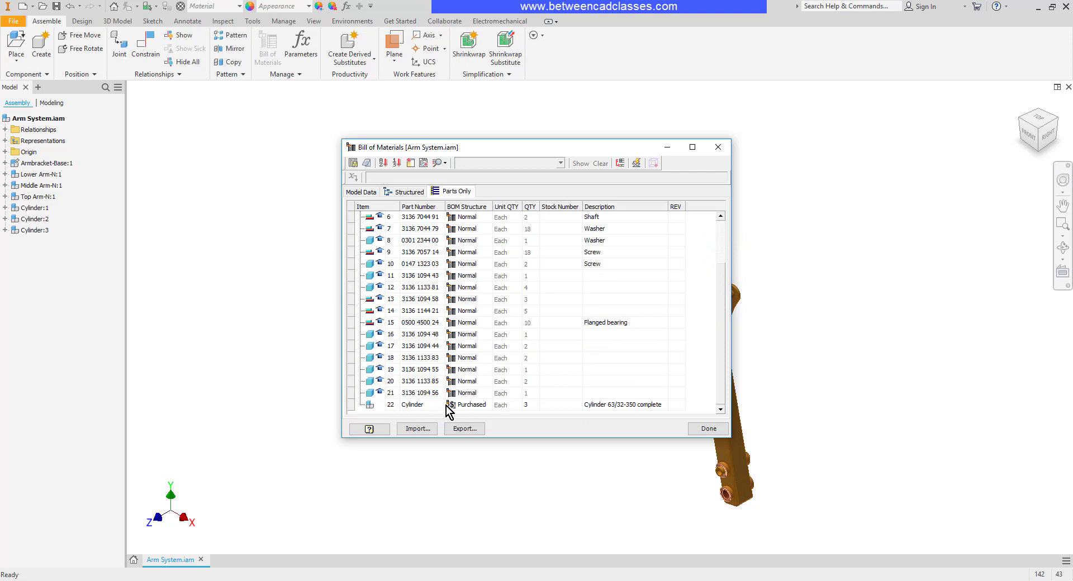
pyautogui.moveTo(638, 362)
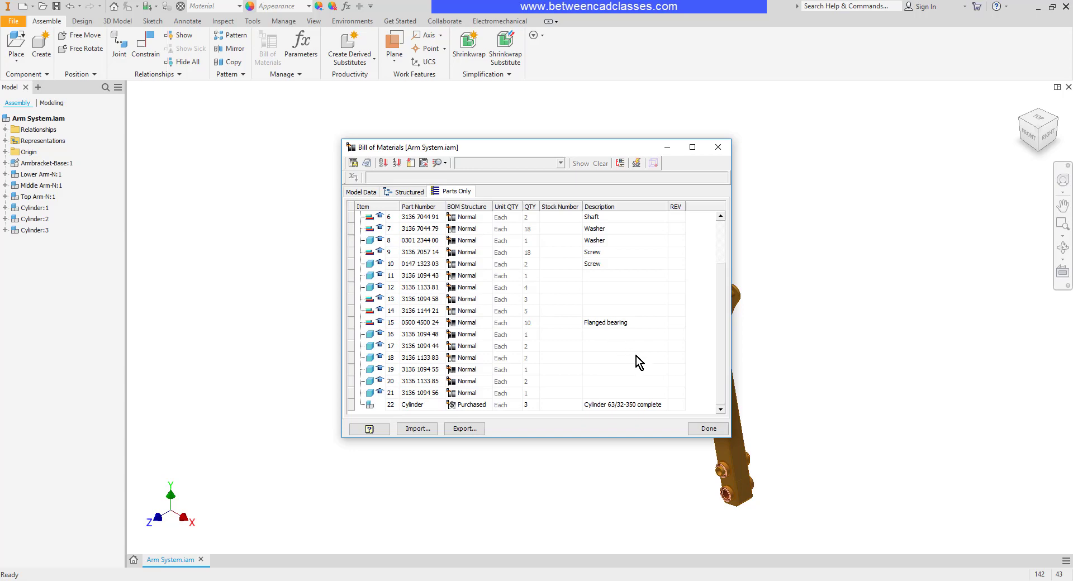
pyautogui.moveTo(708, 429)
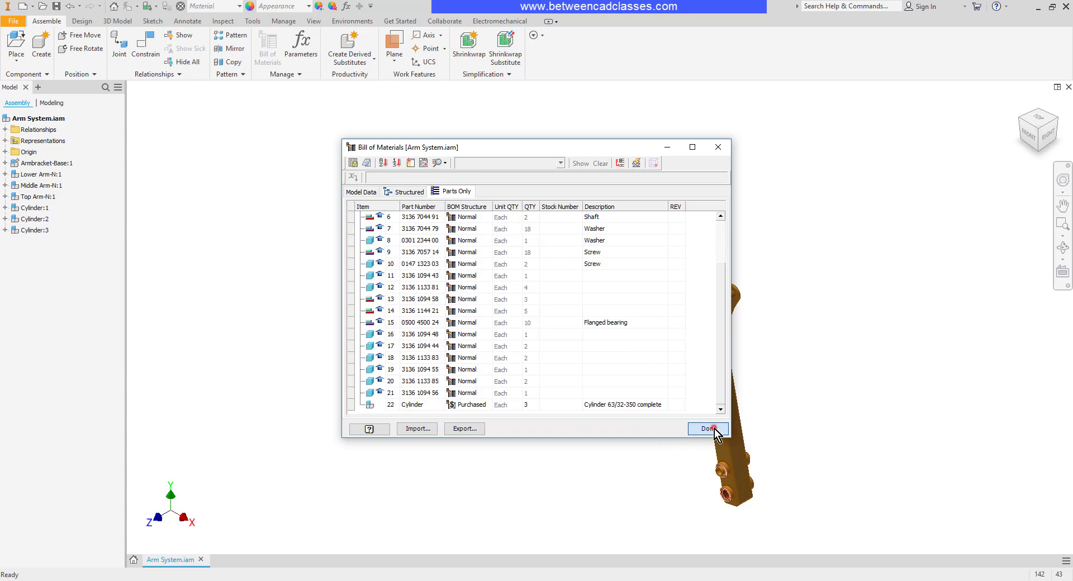
# Close the Bill of Materials with Done, returning to the Arm System assembly model.
pyautogui.click(709, 428)
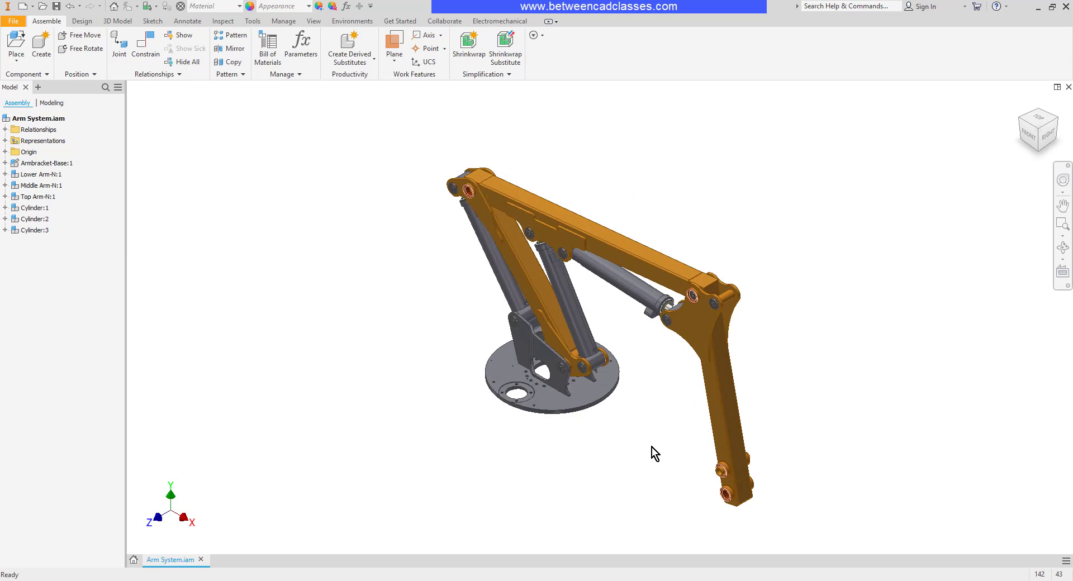
pyautogui.moveTo(649, 444)
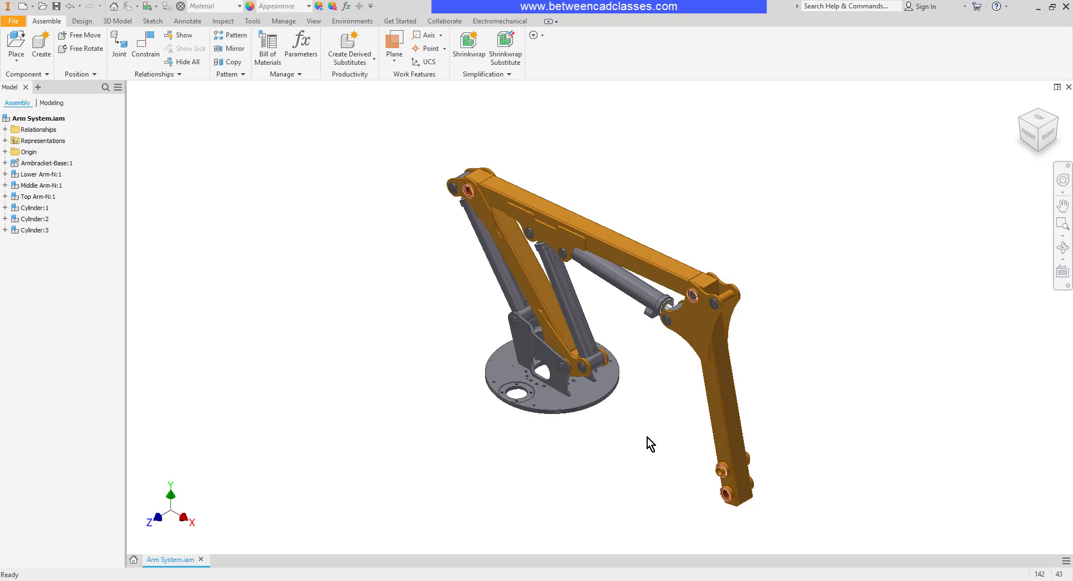
pyautogui.moveTo(40, 48)
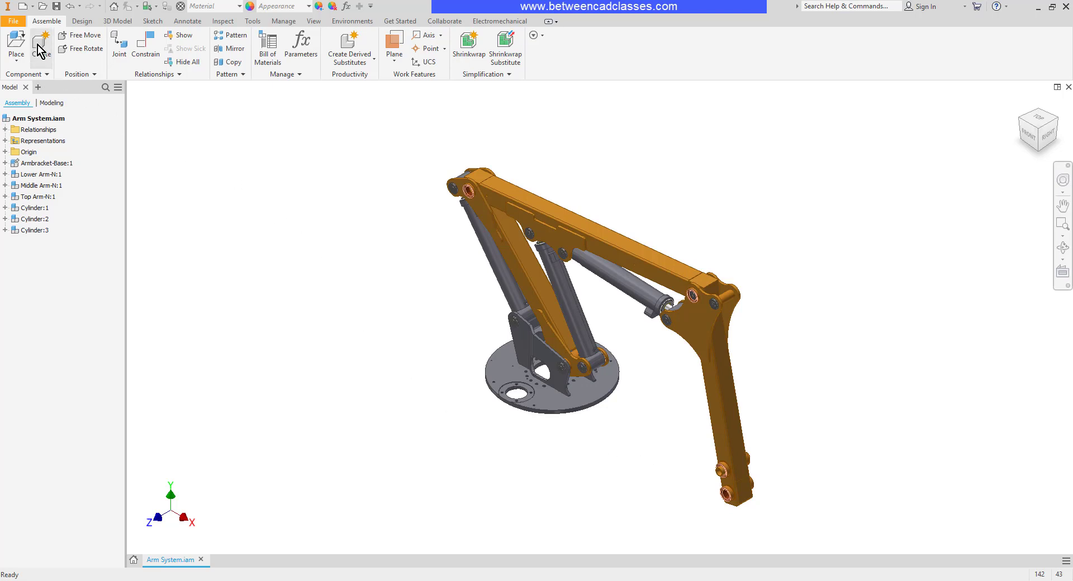
# Create a virtual component named Grease with Purchased default BOM structure in the assembly.
pyautogui.click(40, 47)
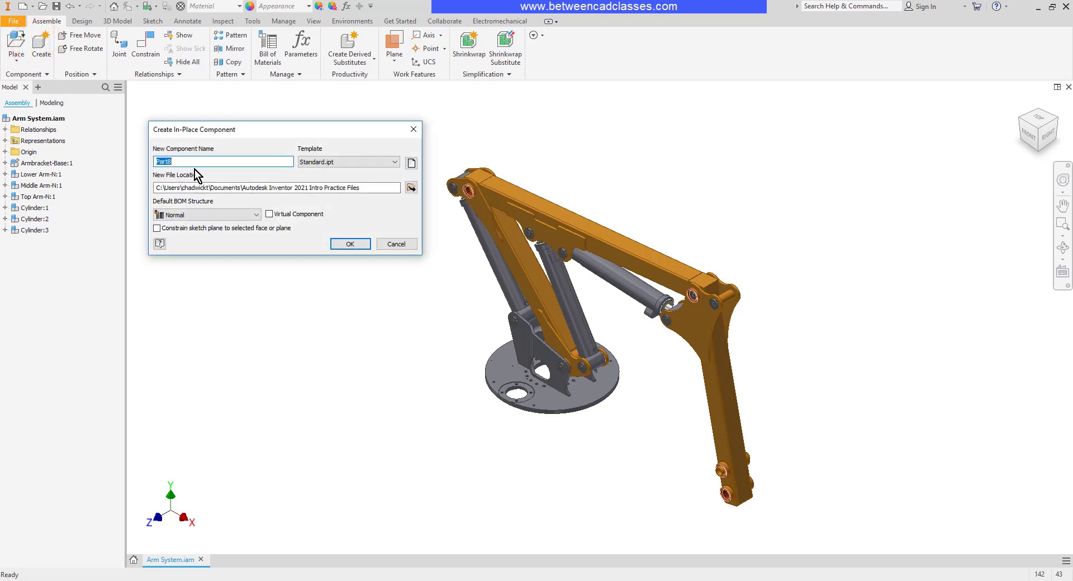
pyautogui.write('Grease')
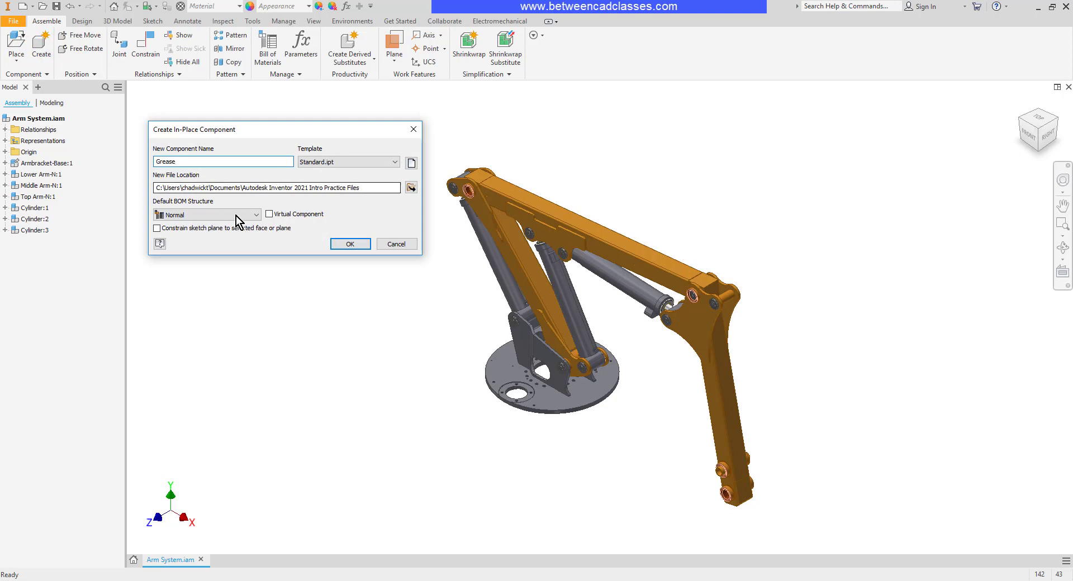
pyautogui.click(269, 213)
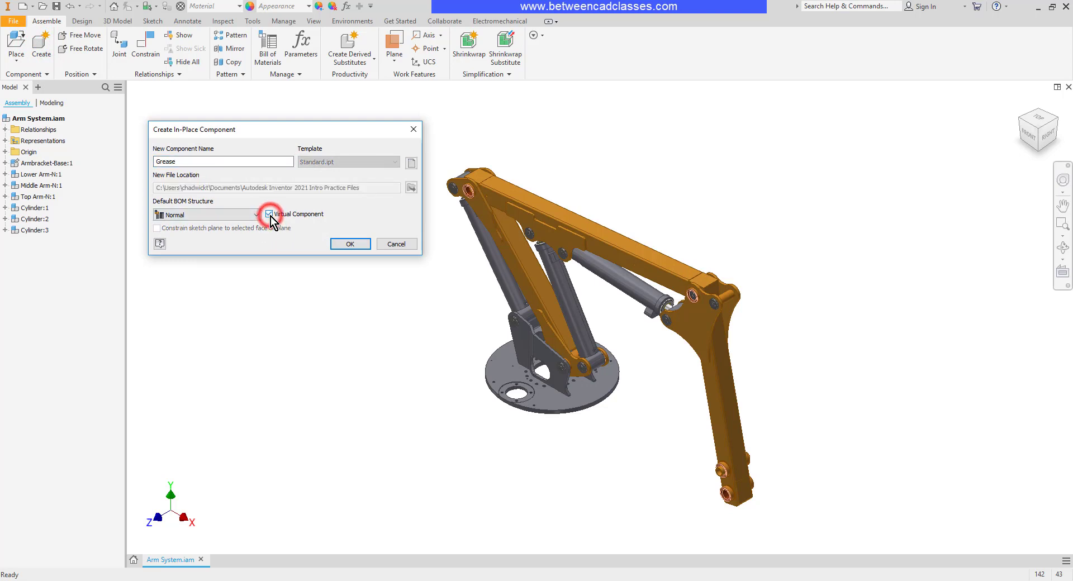
pyautogui.click(258, 215)
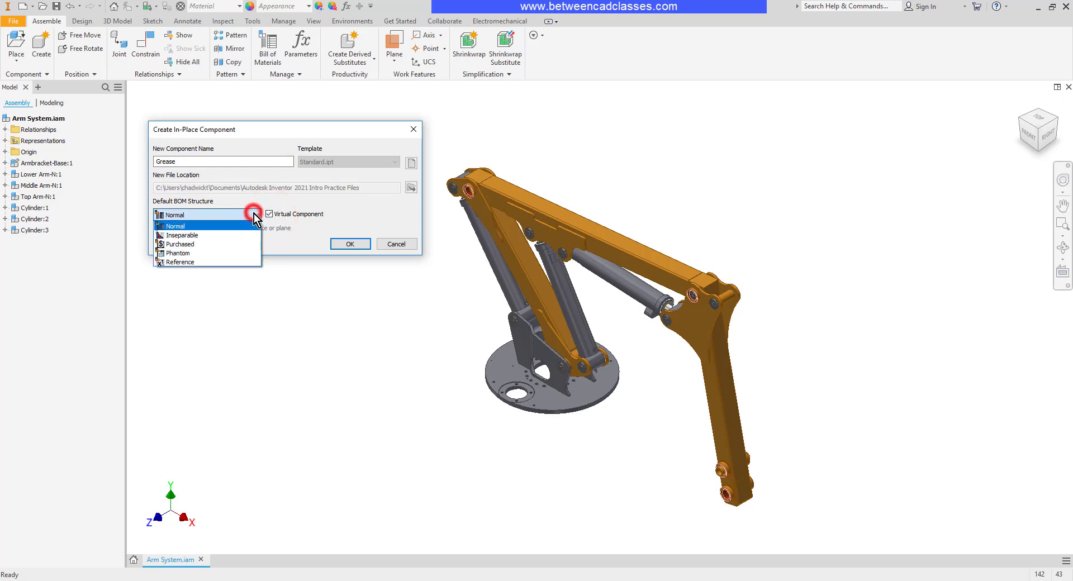
pyautogui.click(179, 245)
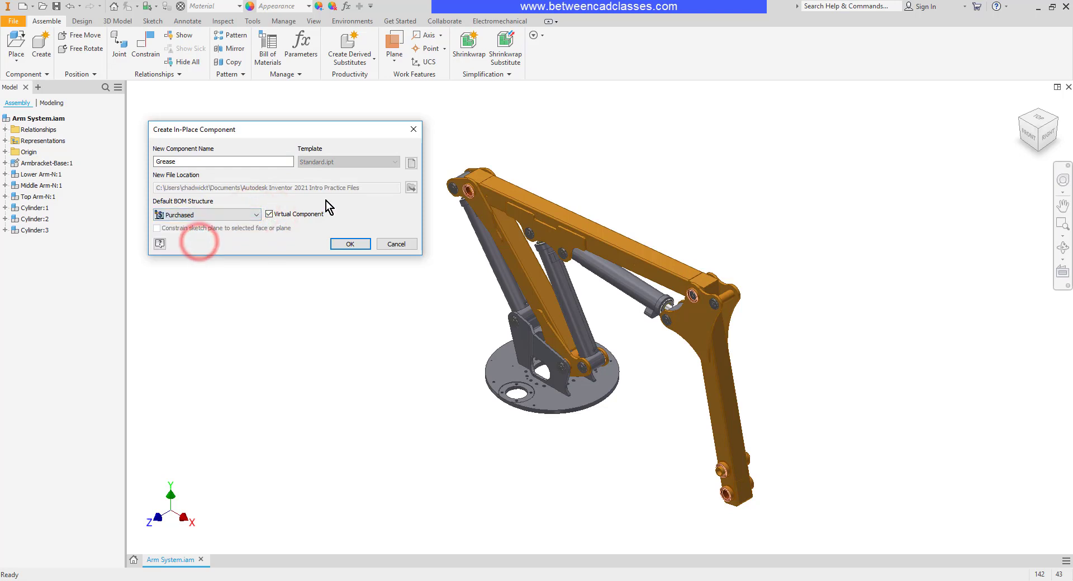
pyautogui.click(348, 244)
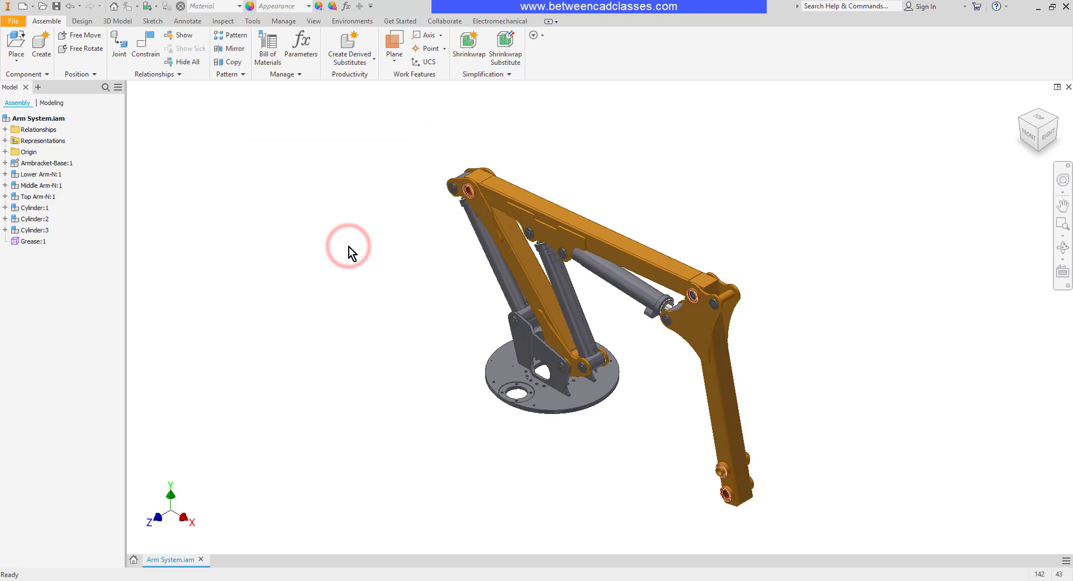
pyautogui.moveTo(32, 246)
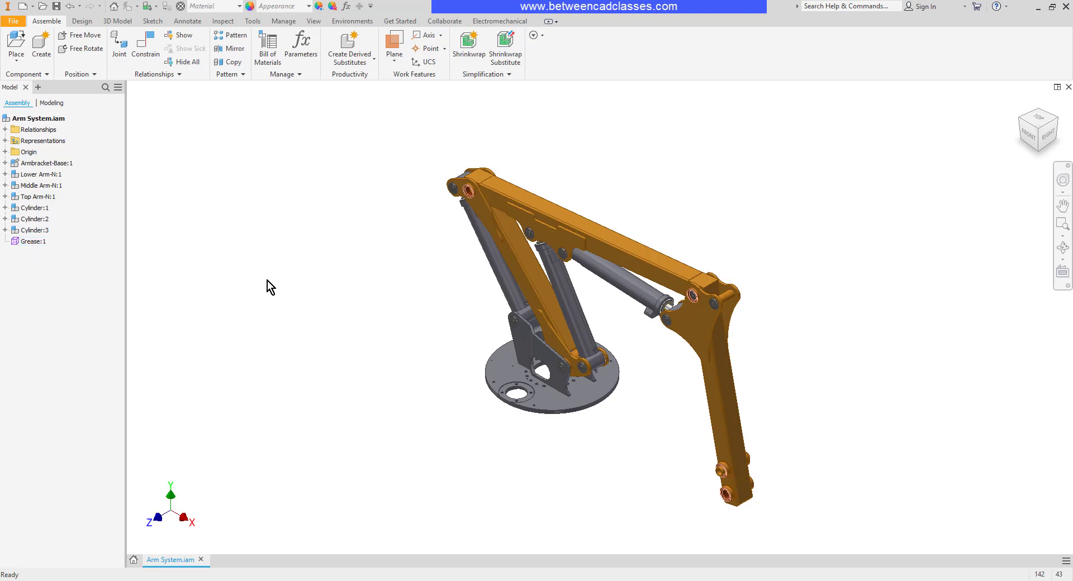
# Bring up Component Settings for Grease:1 from the browser's right-click menu.
pyautogui.rightClick(30, 241)
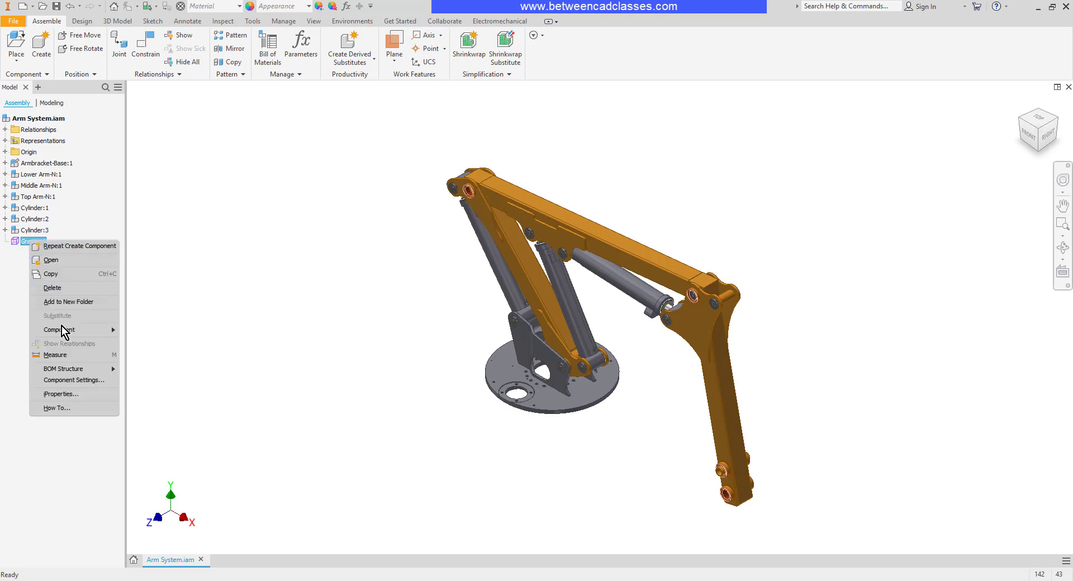
pyautogui.click(74, 380)
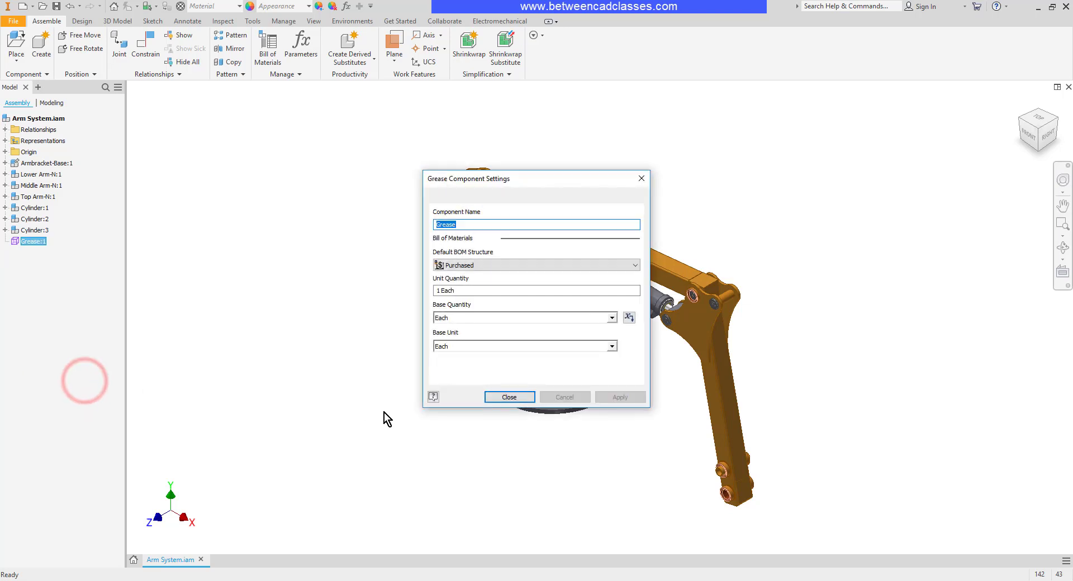
pyautogui.moveTo(580, 352)
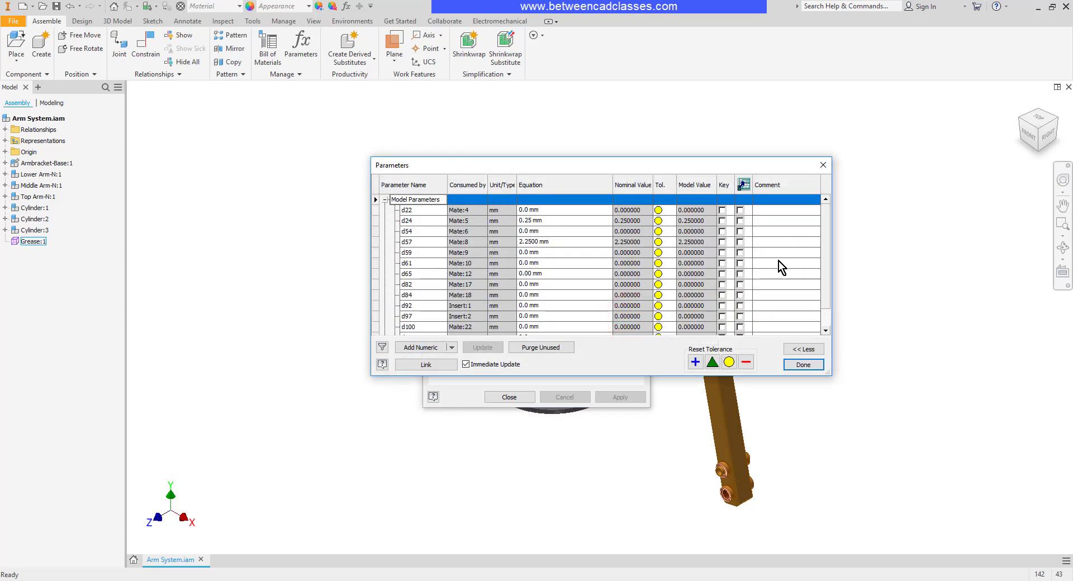
# Add a numeric user parameter Base_qty with unit ml and value 1 ml, then close Parameters and the Grease settings.
pyautogui.click(421, 348)
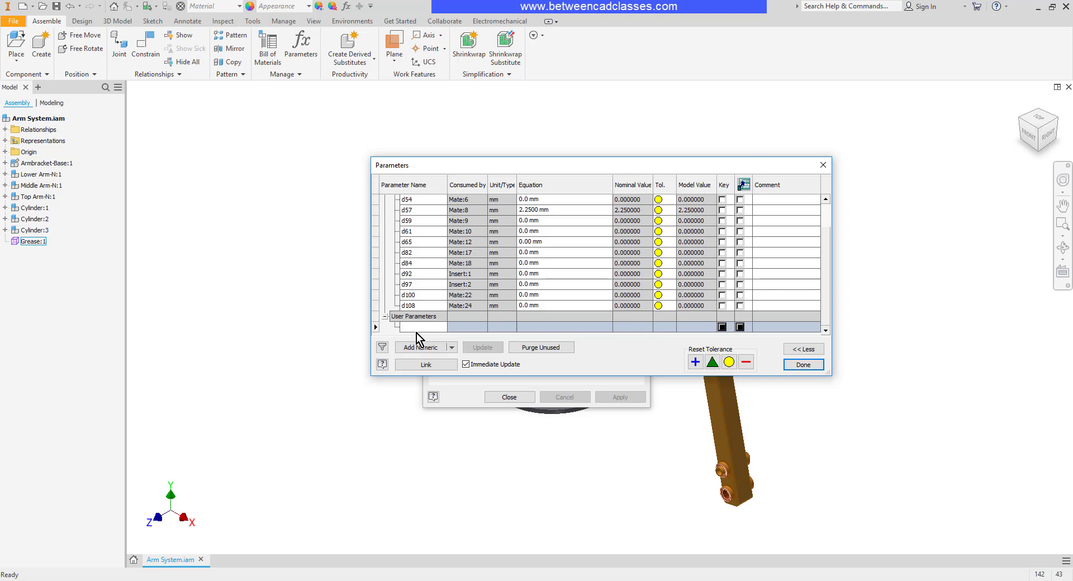
pyautogui.write('Base_qty')
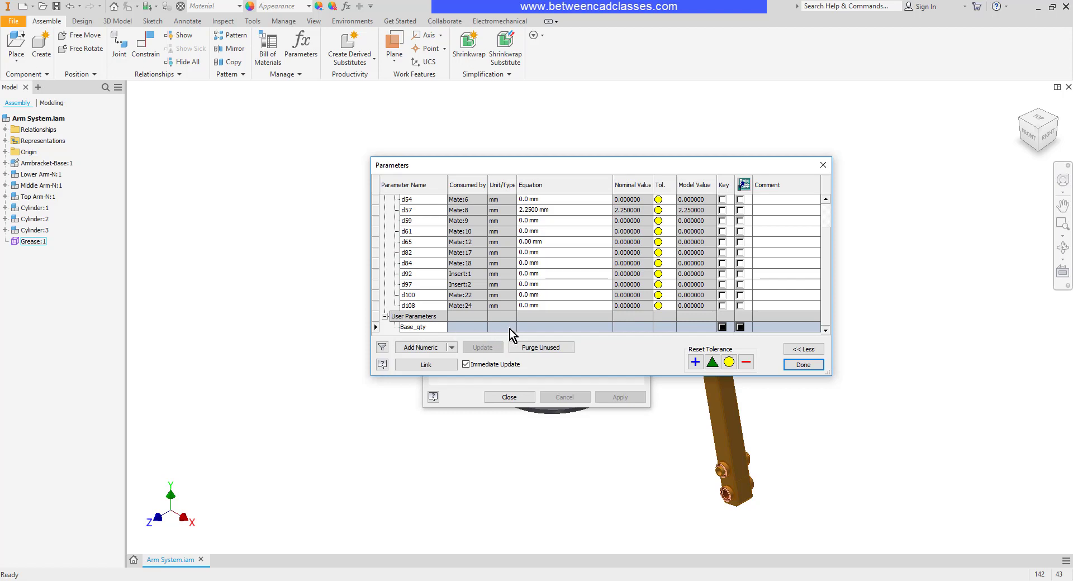
pyautogui.click(497, 326)
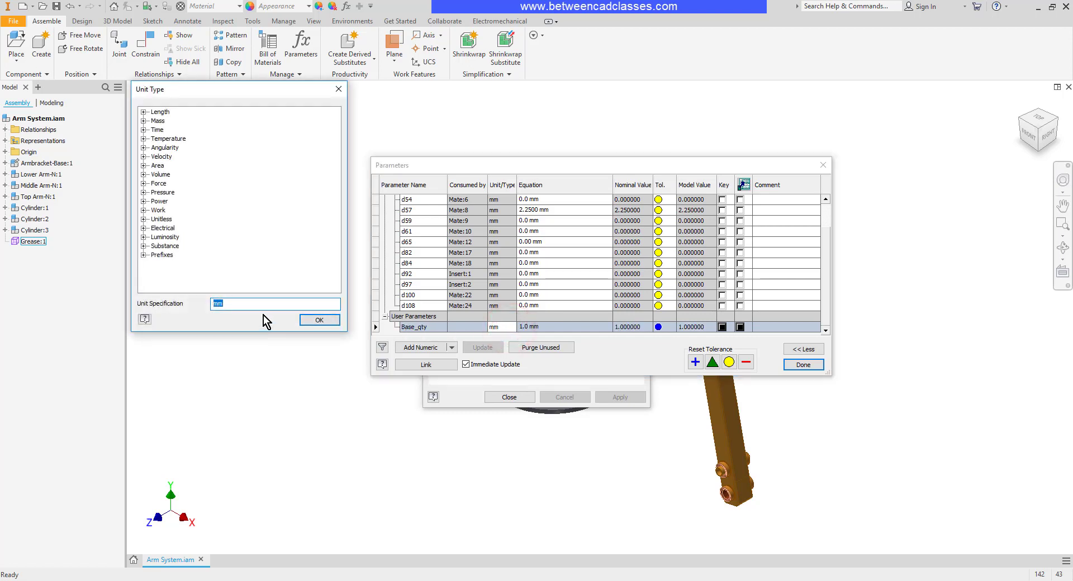
pyautogui.click(318, 320)
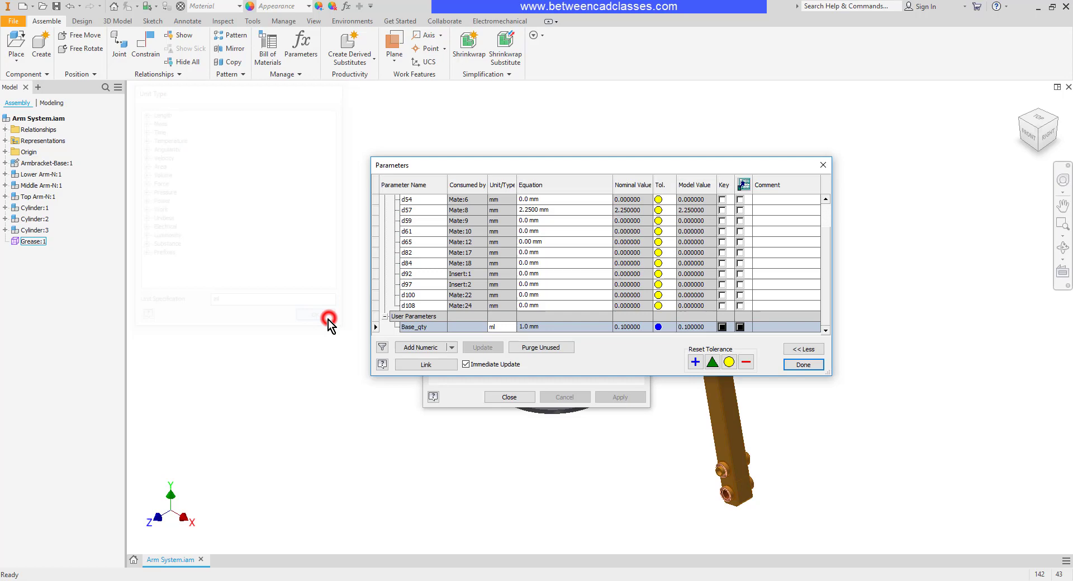
pyautogui.click(548, 327)
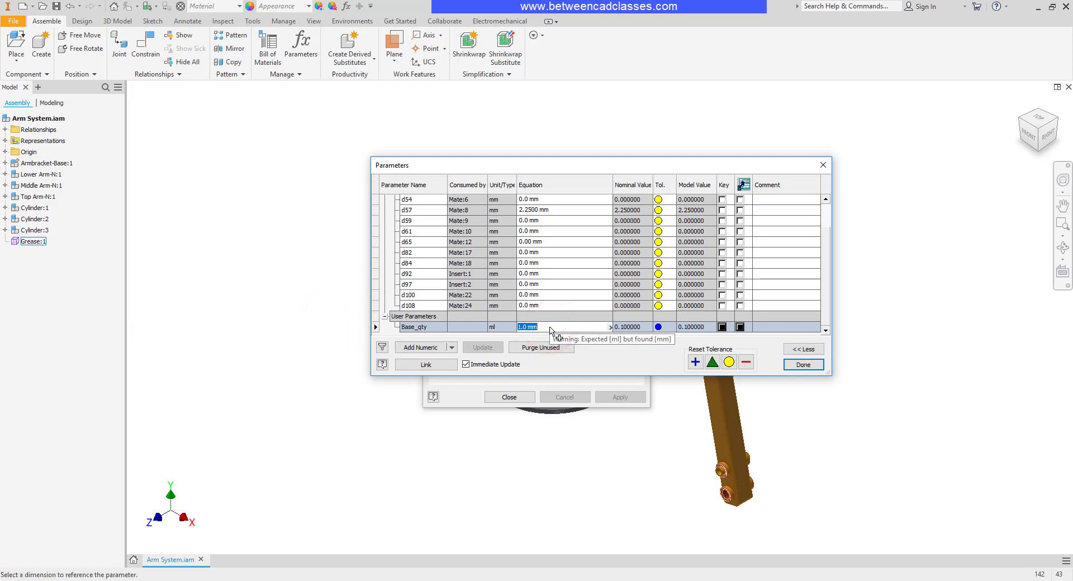
pyautogui.write('1 ml')
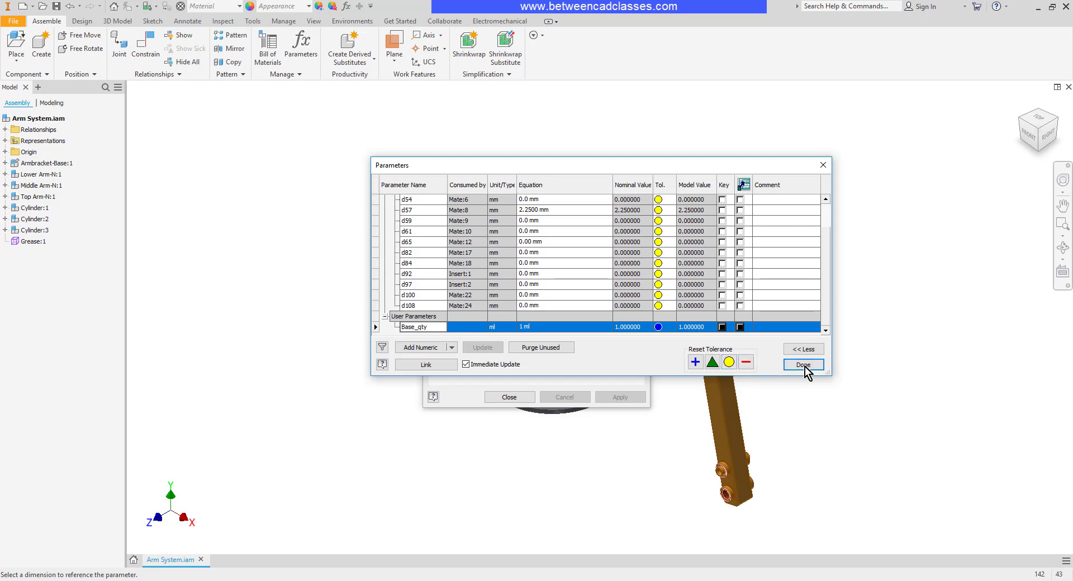
pyautogui.click(802, 364)
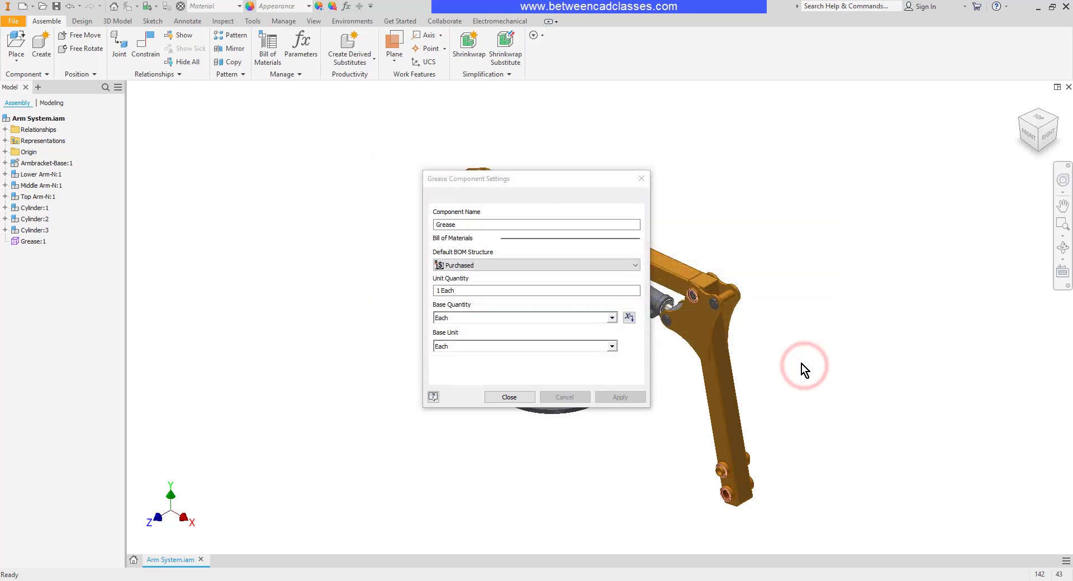
pyautogui.moveTo(510, 397)
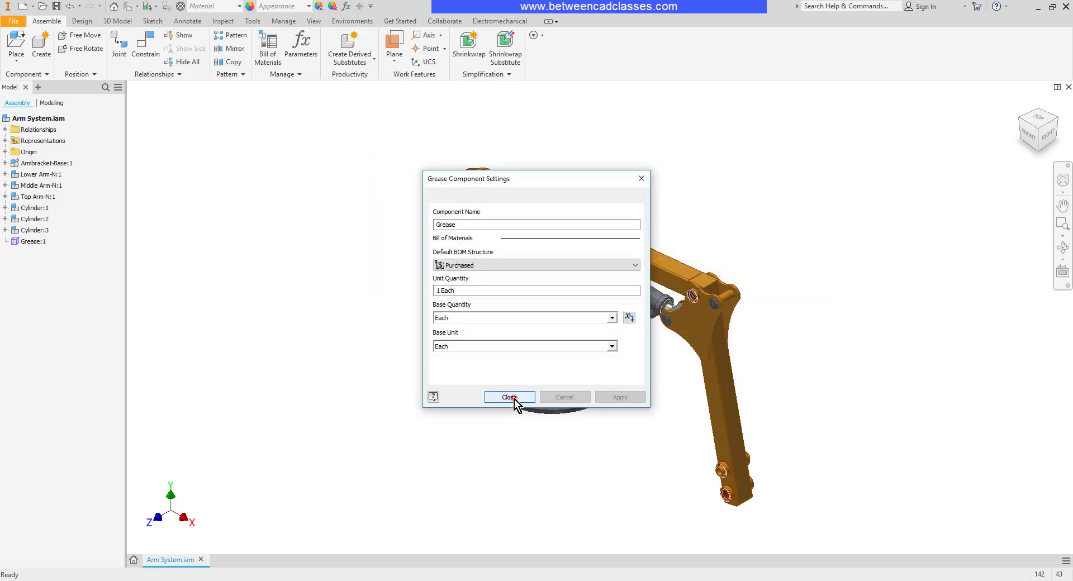
pyautogui.click(508, 397)
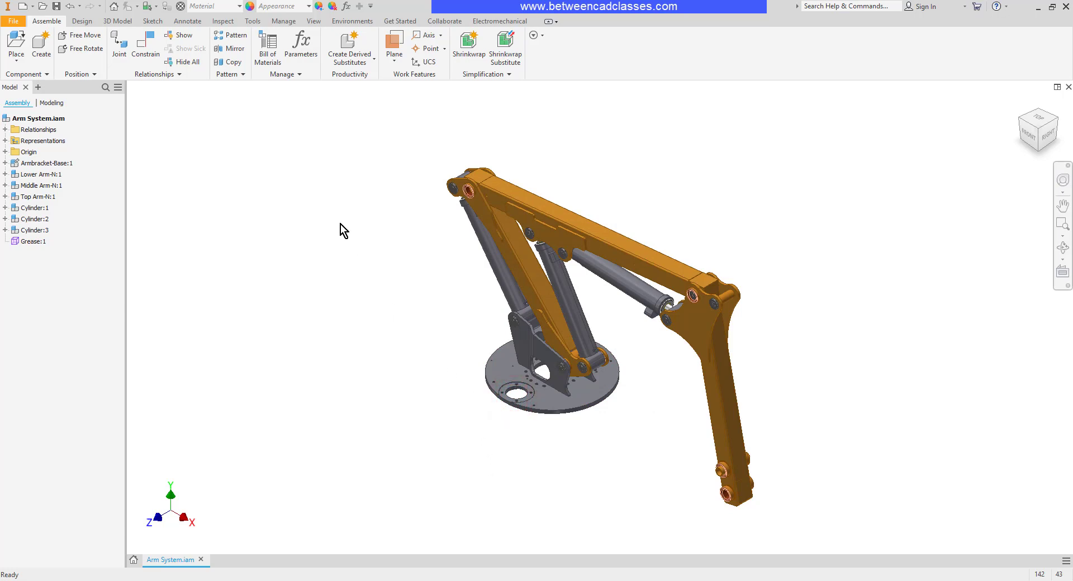
# Reopen the Bill of Materials and enter quantity 3 for the Grease item 23.
pyautogui.click(267, 44)
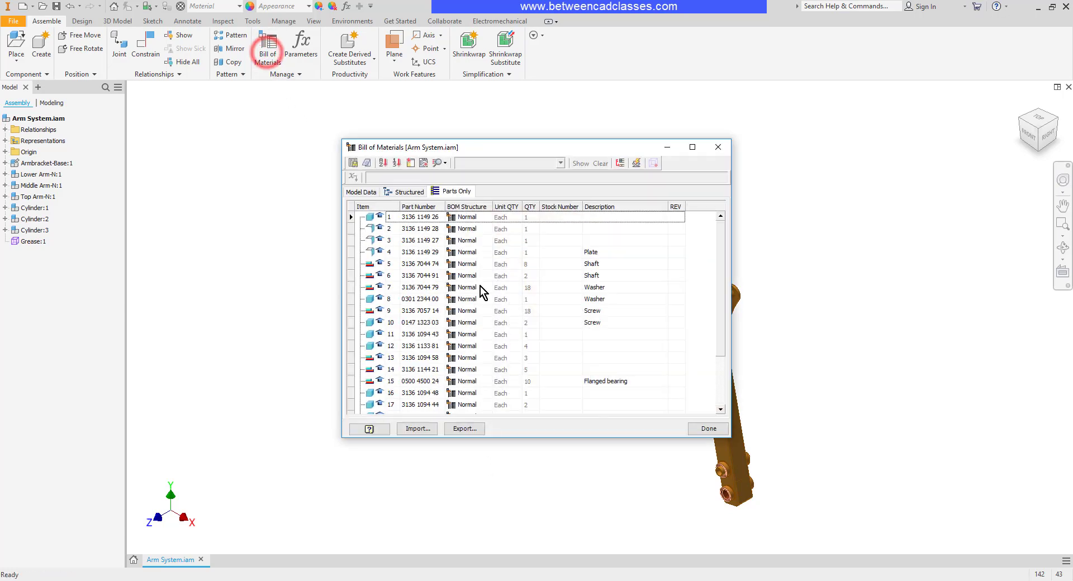
pyautogui.scroll(-3)
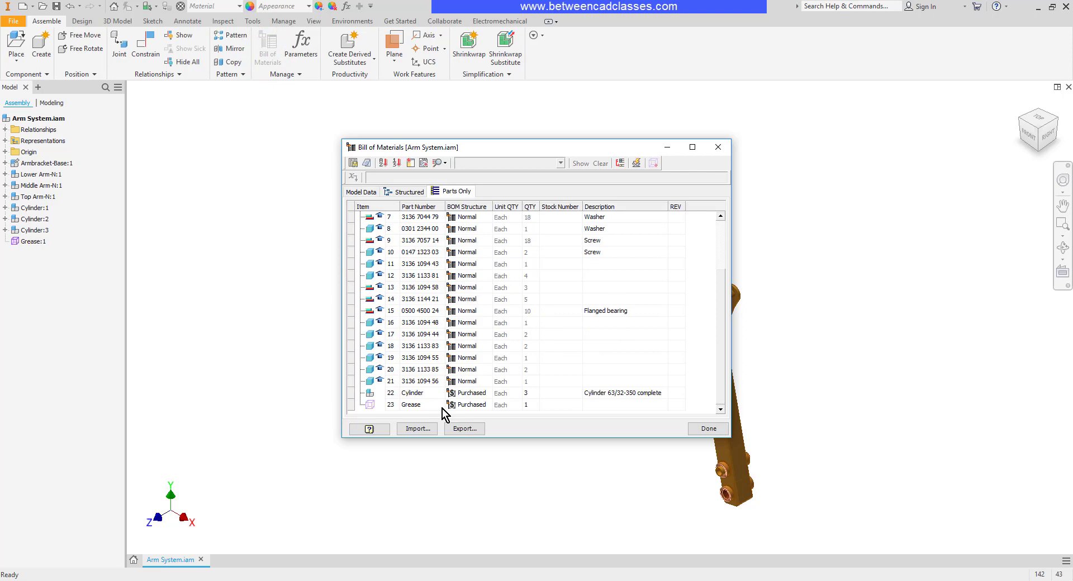
pyautogui.moveTo(518, 418)
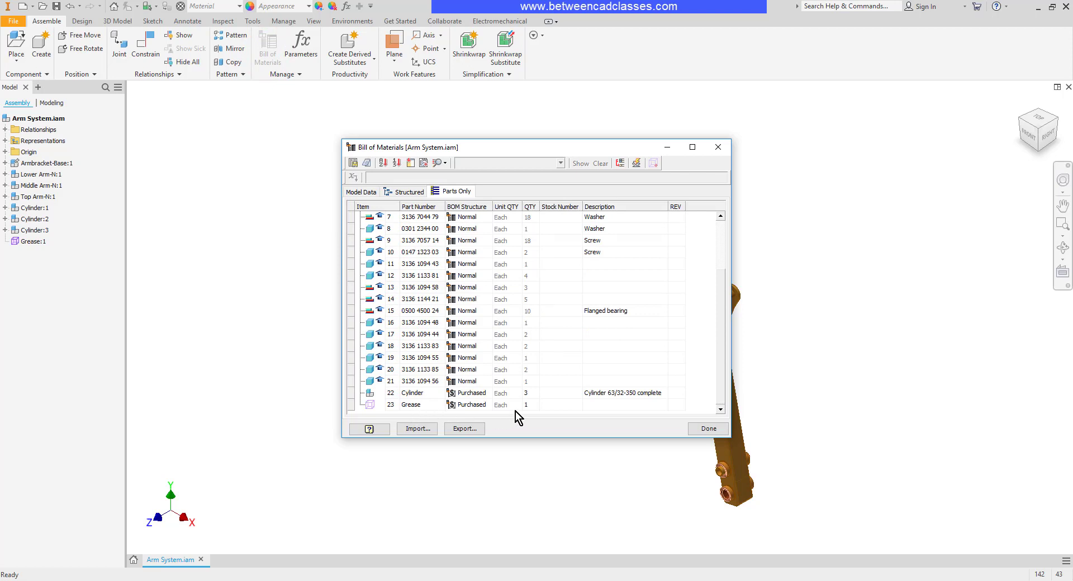
pyautogui.click(527, 404)
pyautogui.write('3')
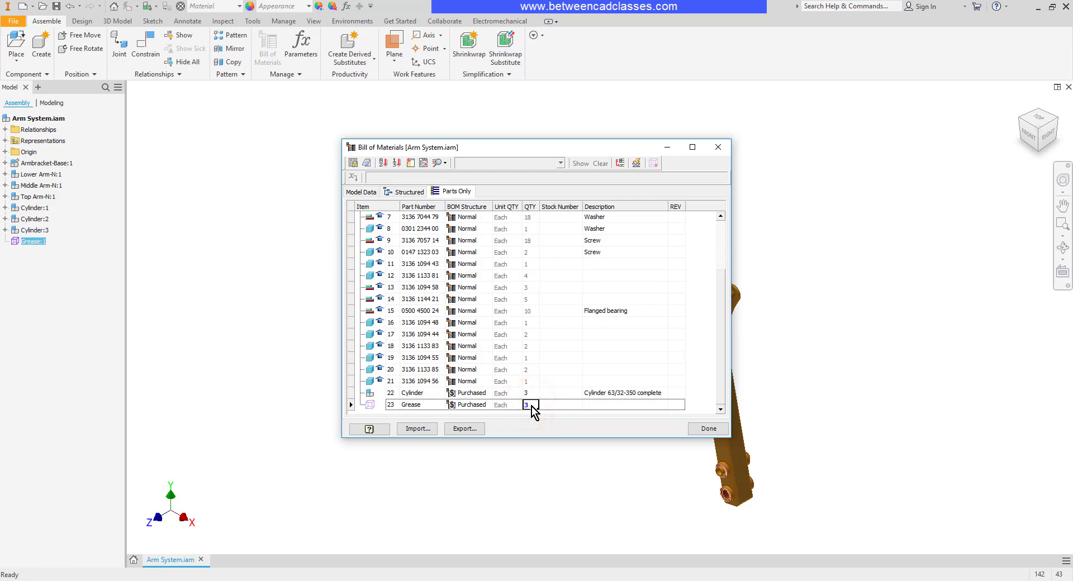
pyautogui.moveTo(590, 434)
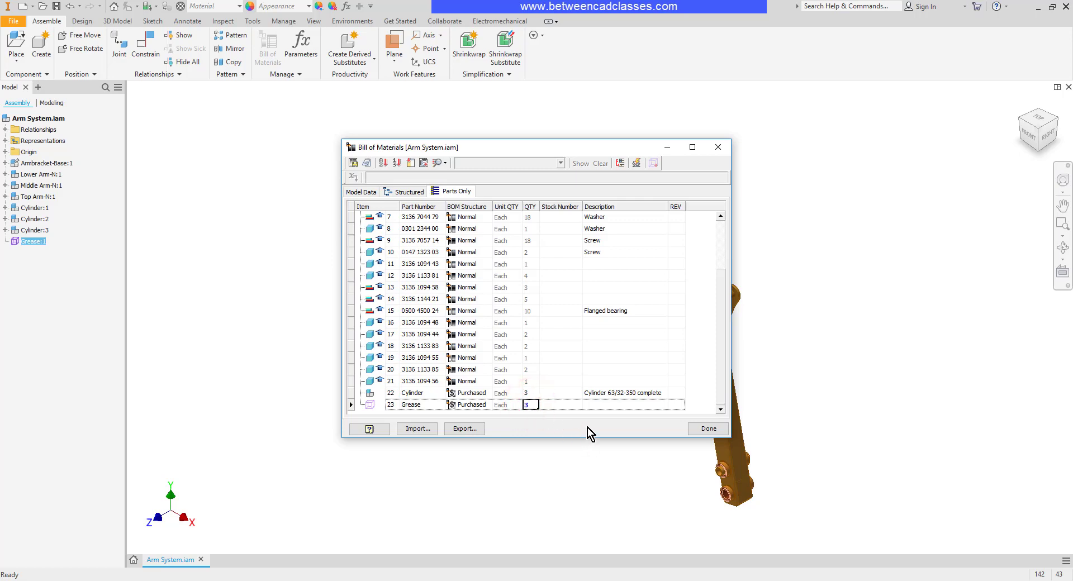
pyautogui.moveTo(547, 212)
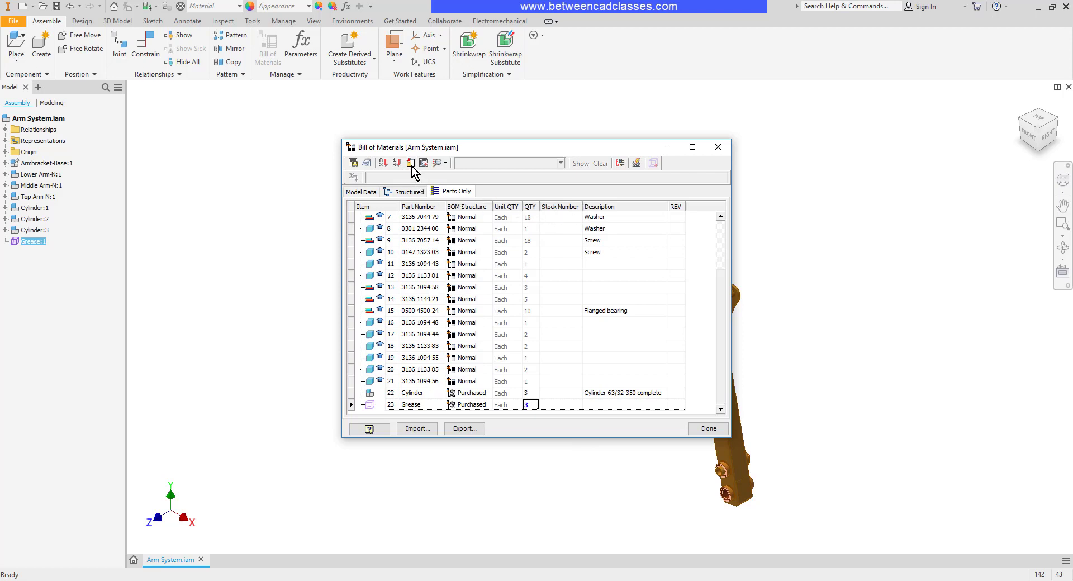
# Add the Company column and enter ACME for the Cylinder row.
pyautogui.click(410, 163)
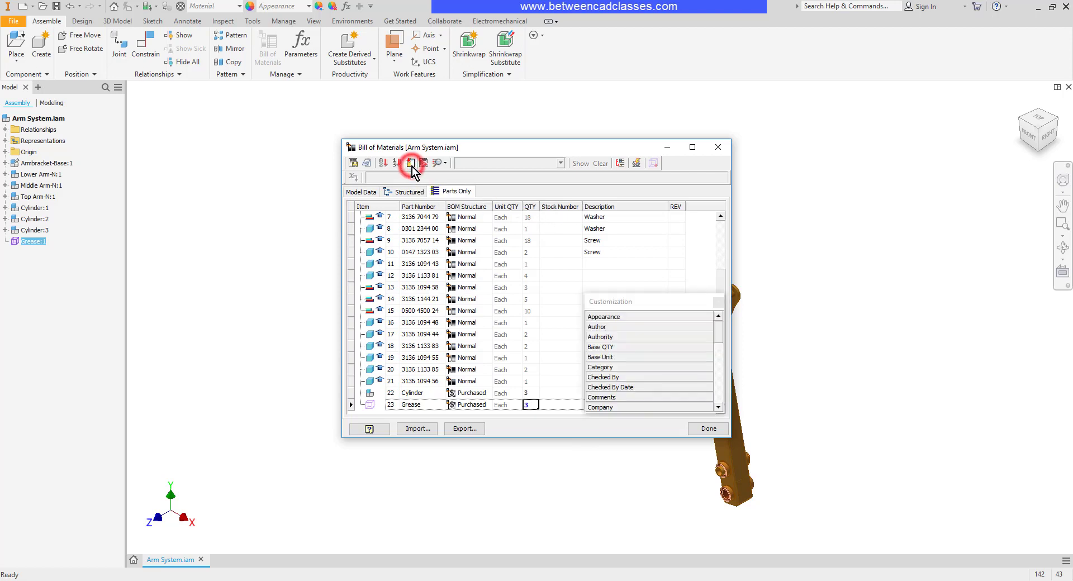
pyautogui.moveTo(642, 269)
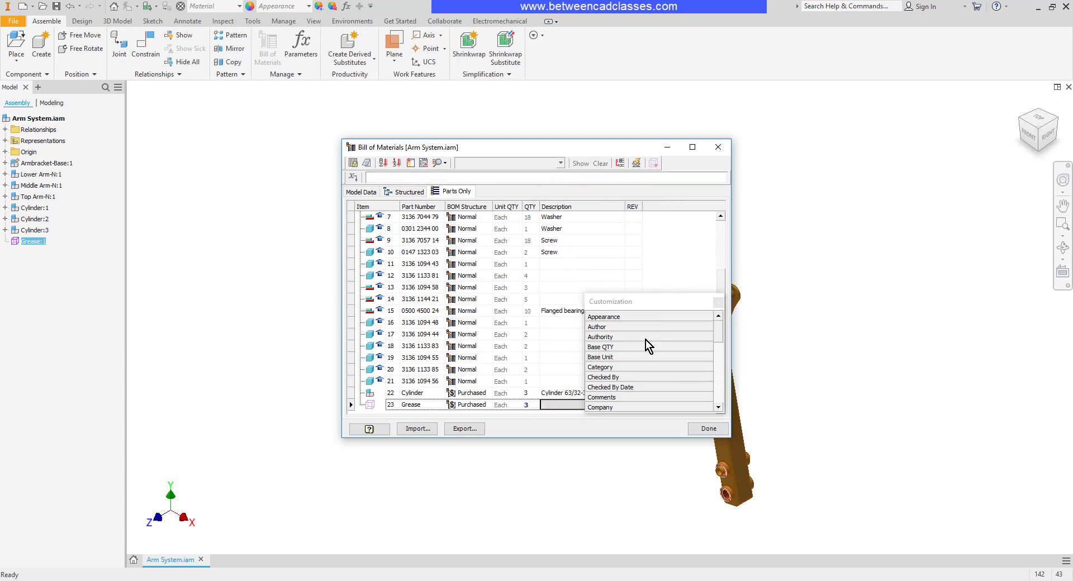
pyautogui.moveTo(648, 348)
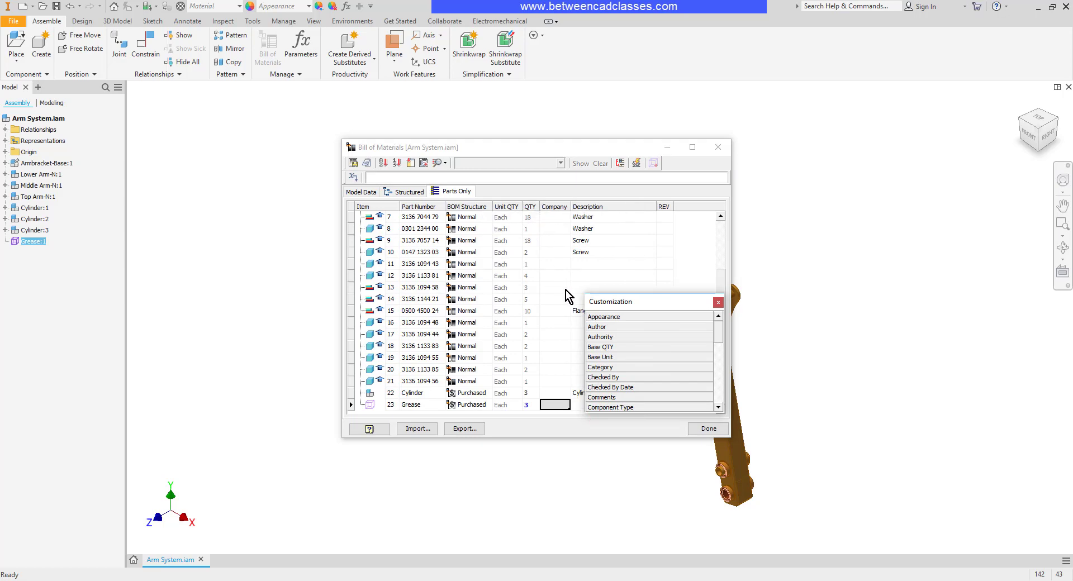
pyautogui.moveTo(621, 321)
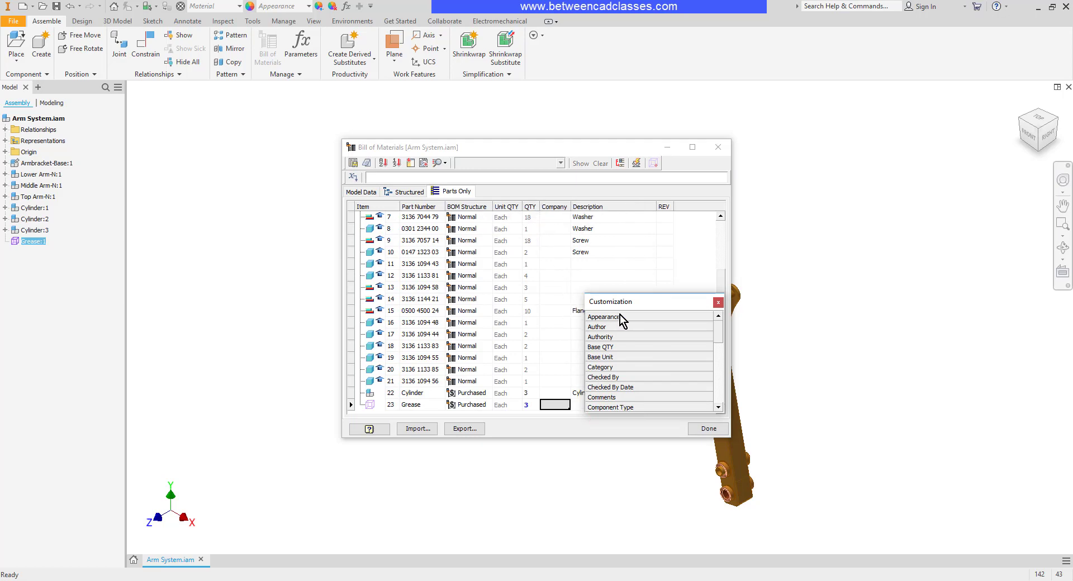
pyautogui.click(718, 302)
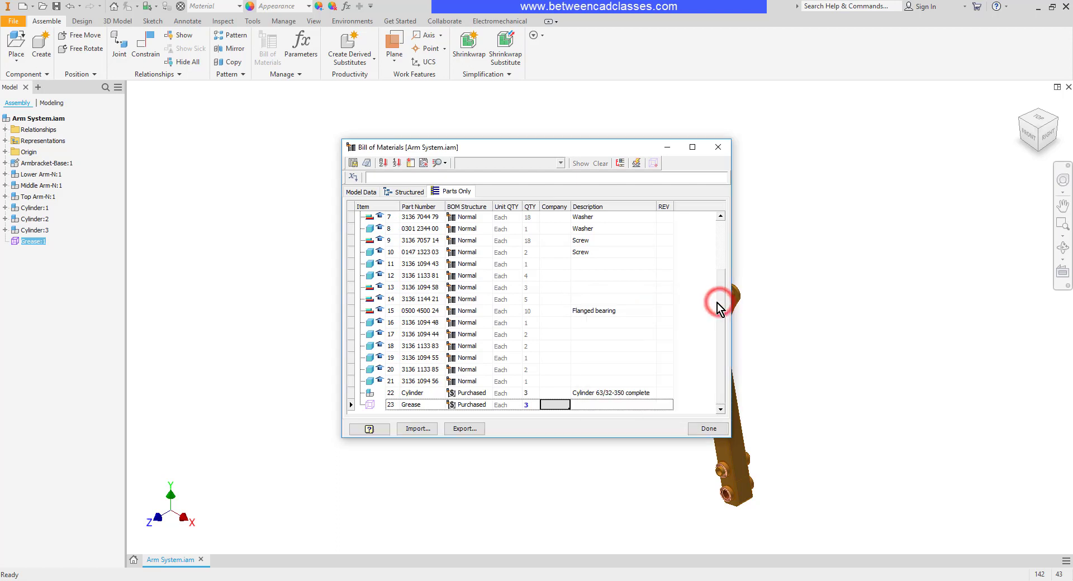
pyautogui.click(554, 393)
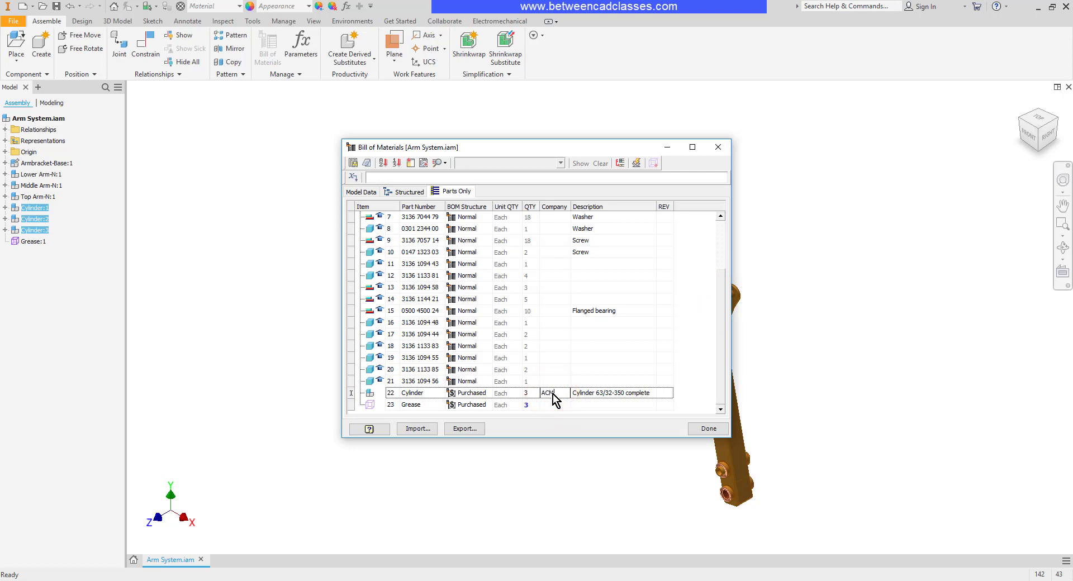
pyautogui.write('ACME')
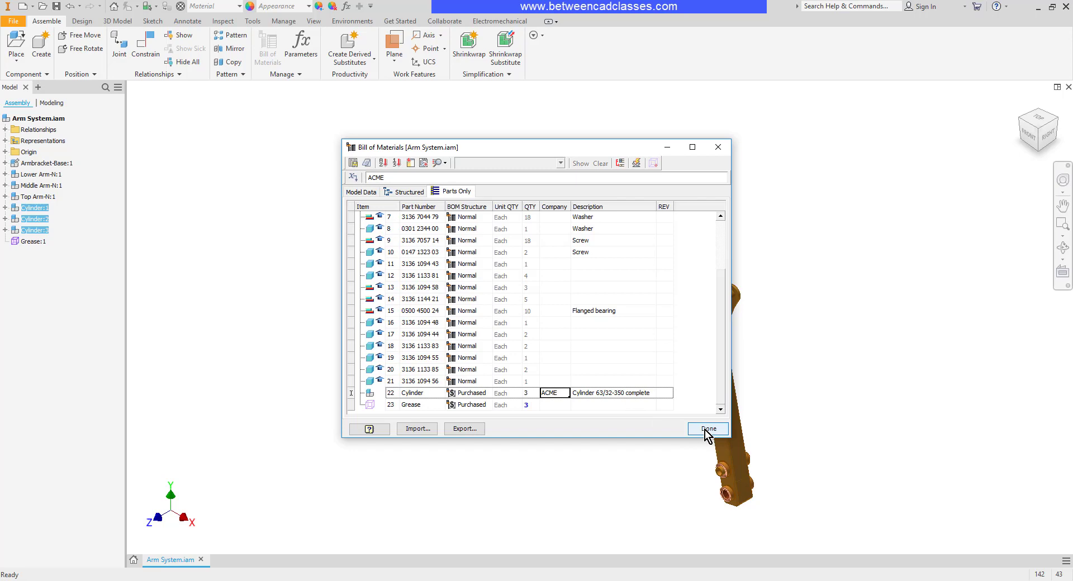
# Finish the BOM with Done and save the Arm System assembly with its dependents.
pyautogui.click(707, 428)
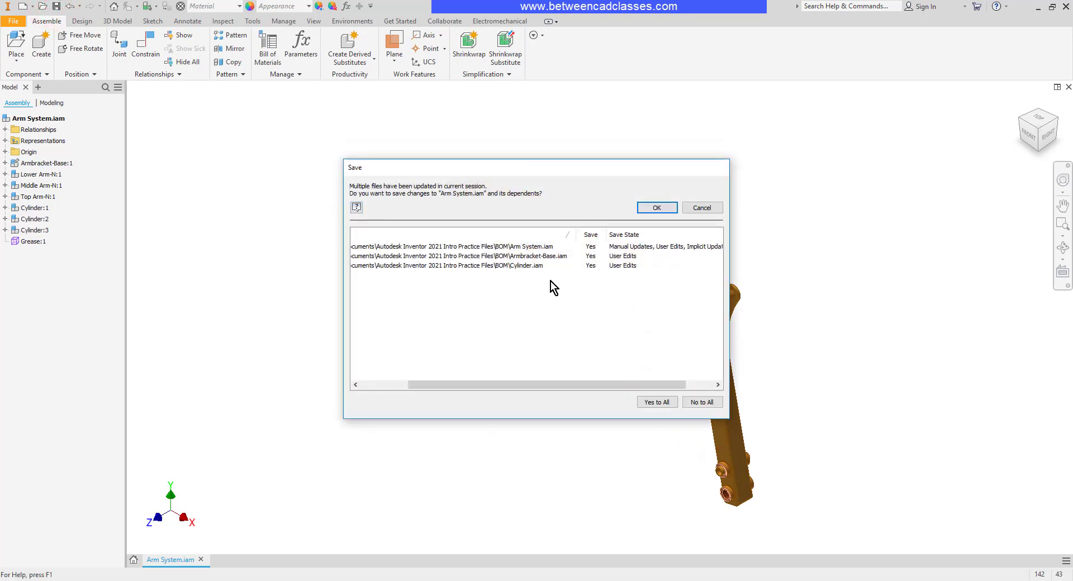
pyautogui.moveTo(541, 273)
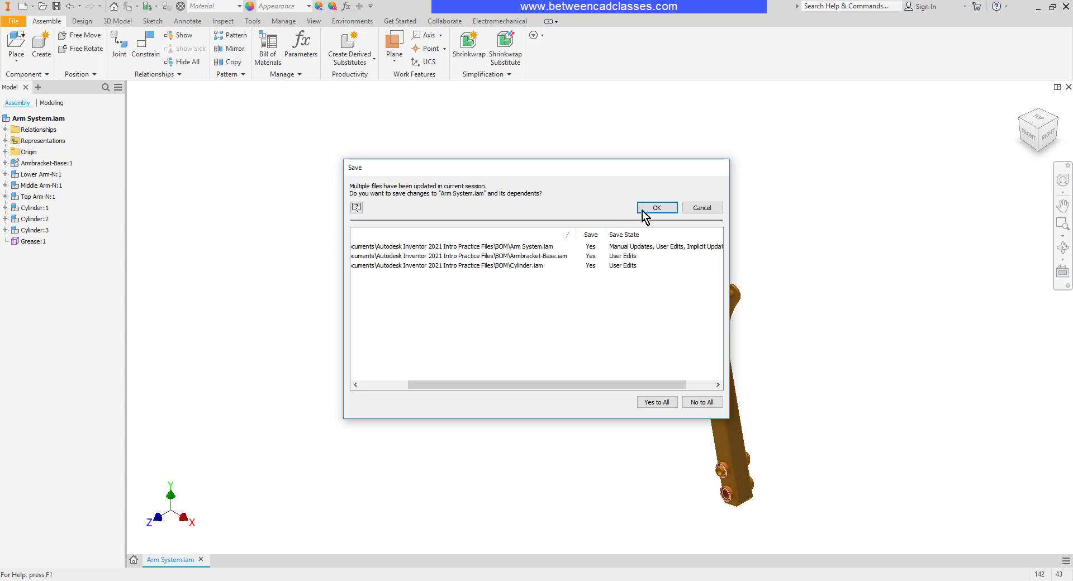
pyautogui.click(656, 208)
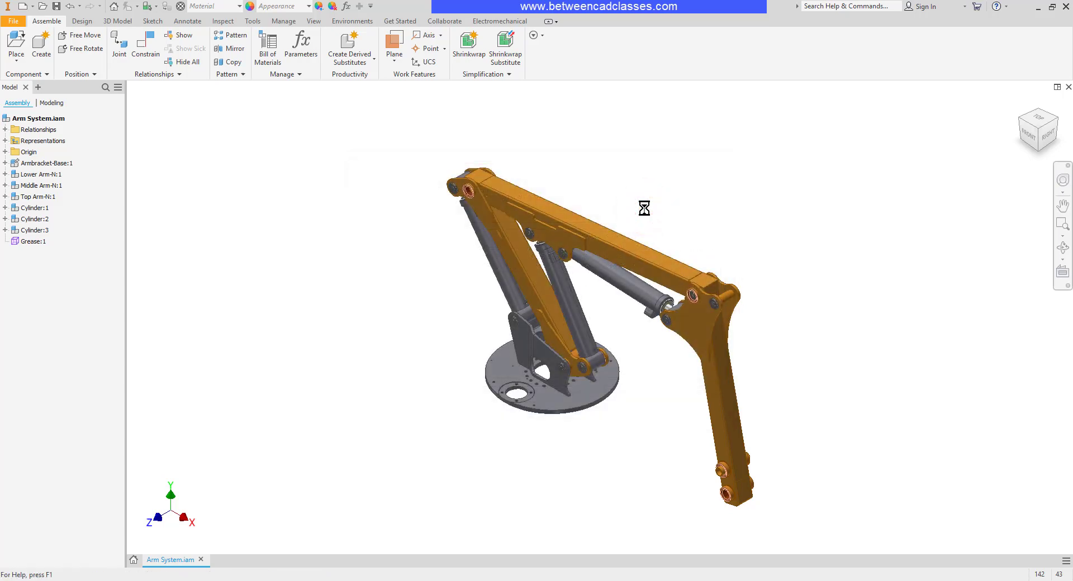
pyautogui.click(33, 218)
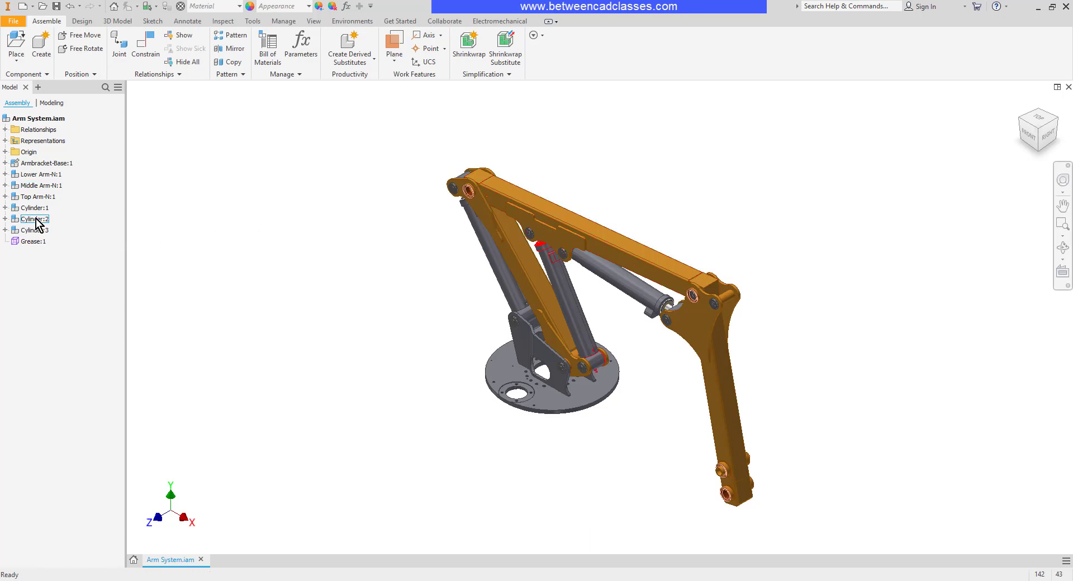
pyautogui.doubleClick(31, 218)
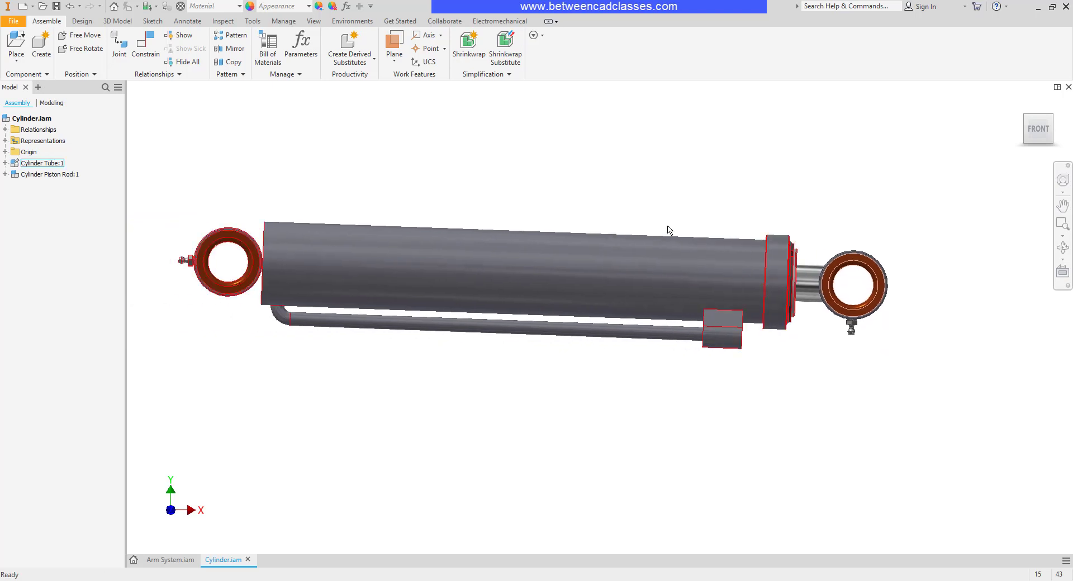
pyautogui.rightClick(32, 117)
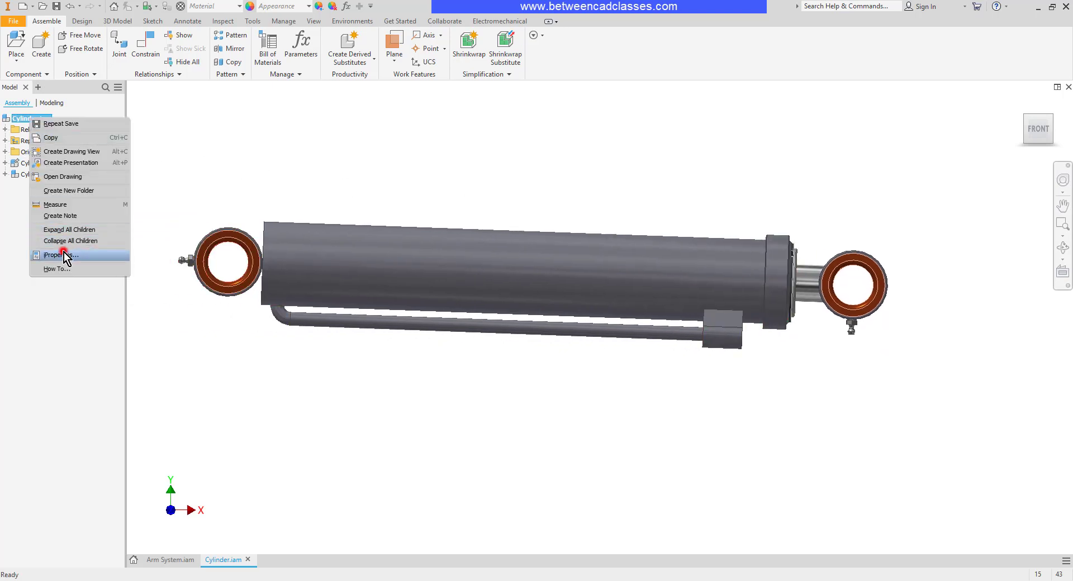
pyautogui.click(60, 255)
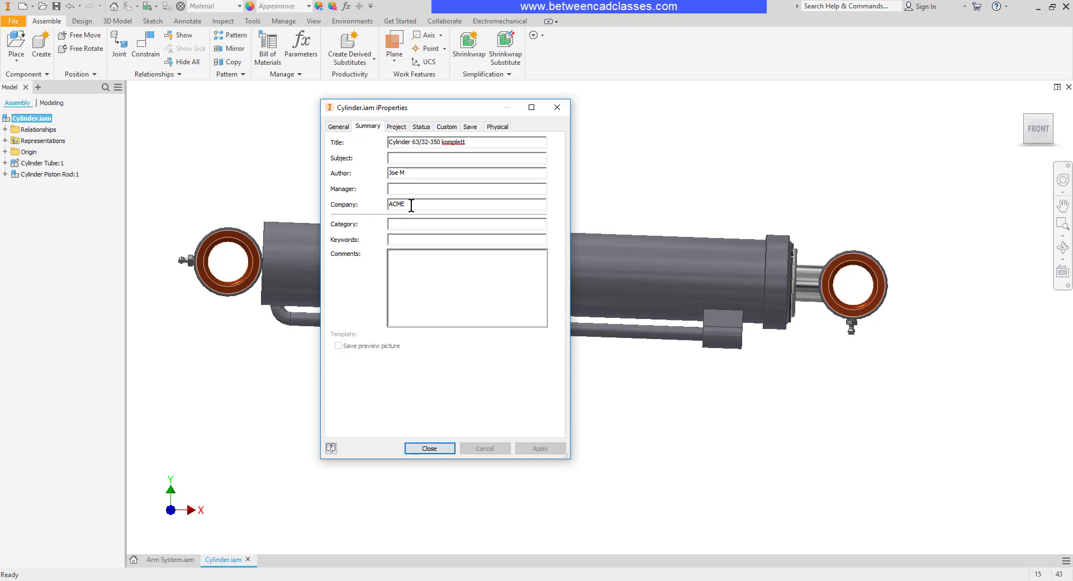
pyautogui.moveTo(429, 448)
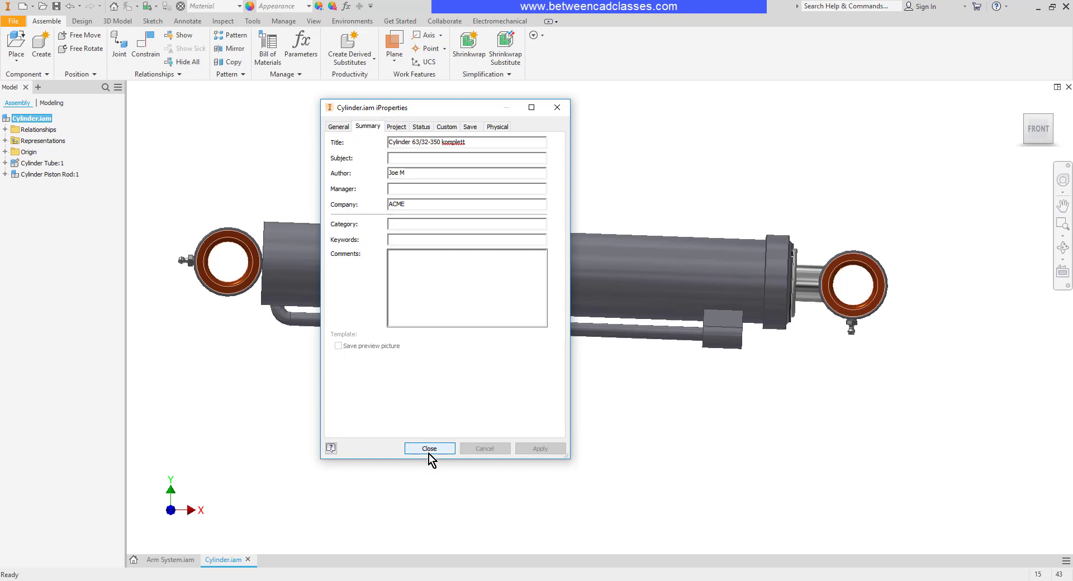
pyautogui.click(430, 448)
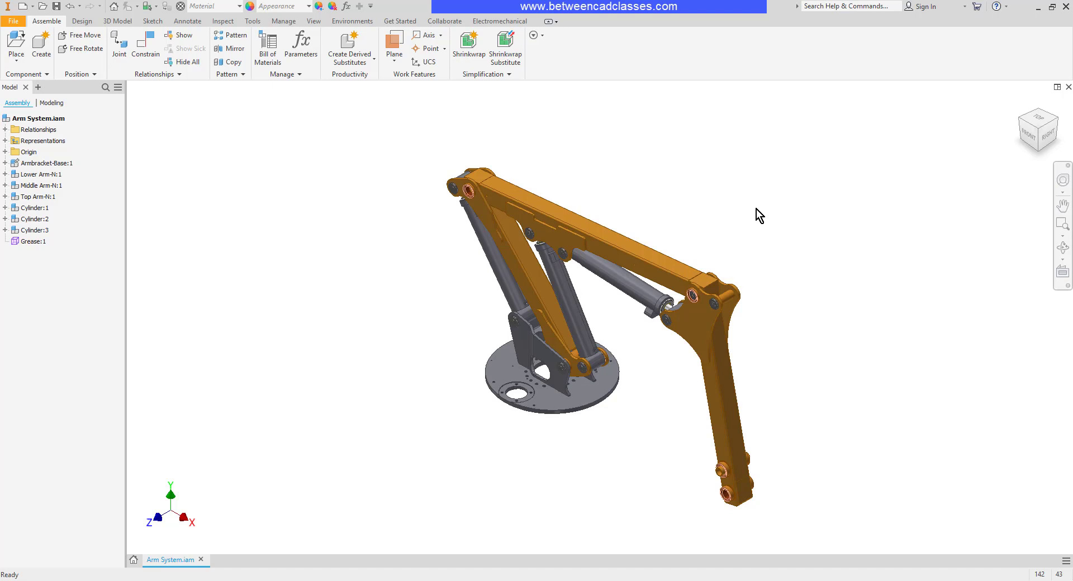
pyautogui.moveTo(785, 191)
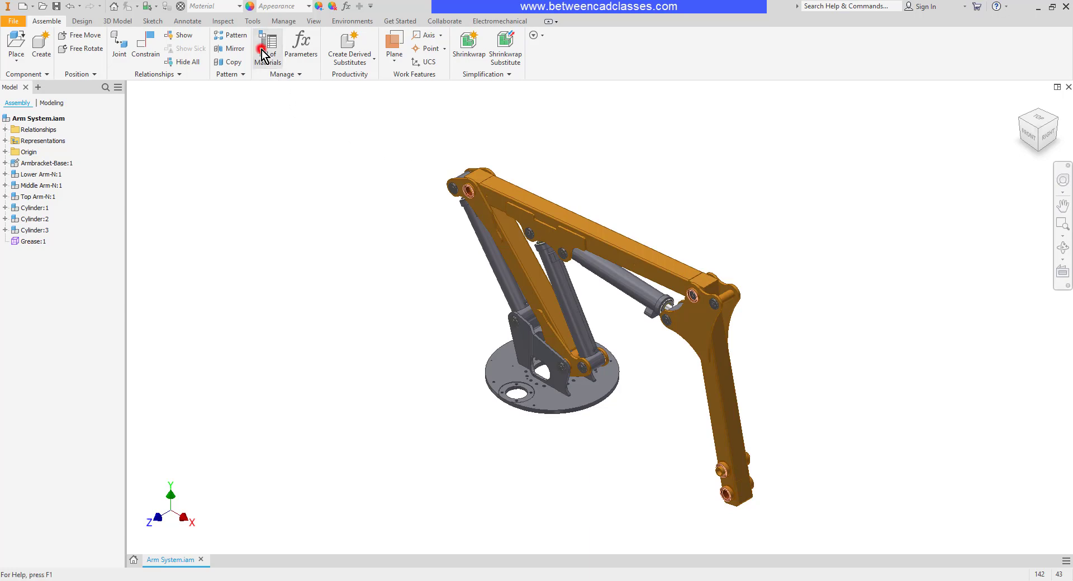
# Export the Parts Only BOM as the Excel workbook 'Arm System BOM' in the BOM folder.
pyautogui.click(267, 43)
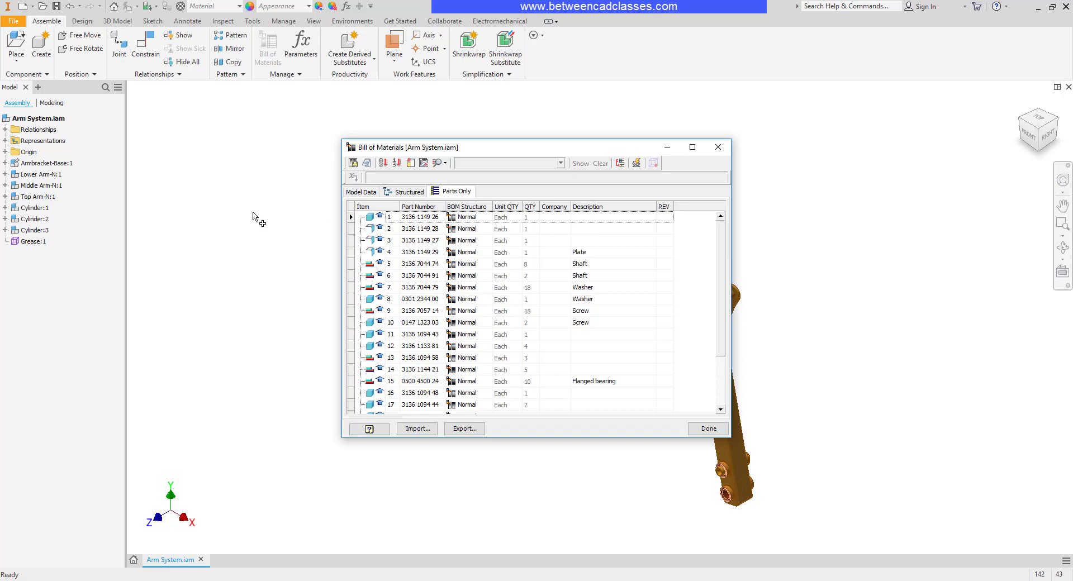
pyautogui.moveTo(353, 163)
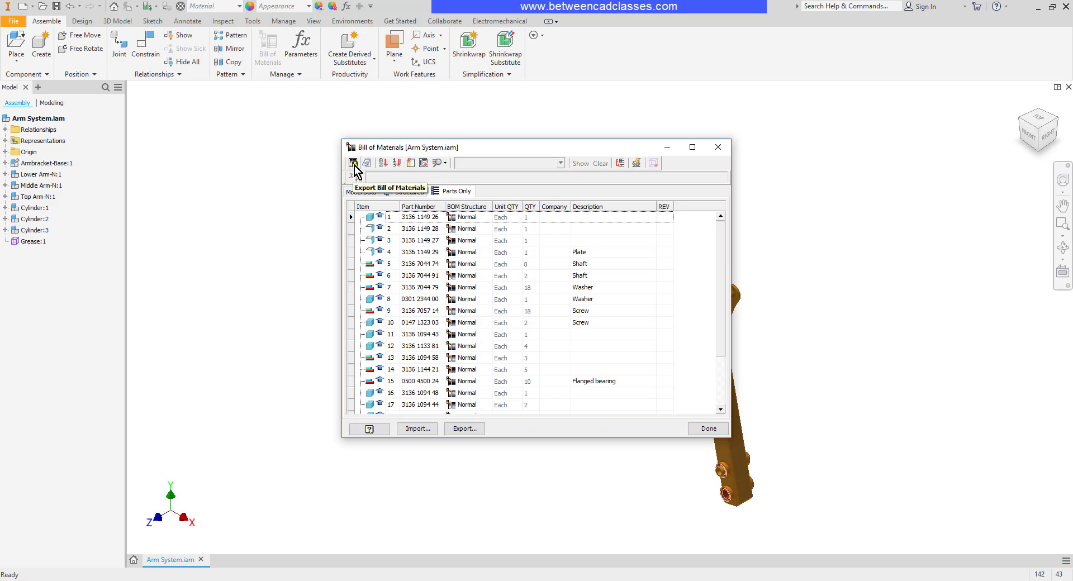
pyautogui.click(354, 163)
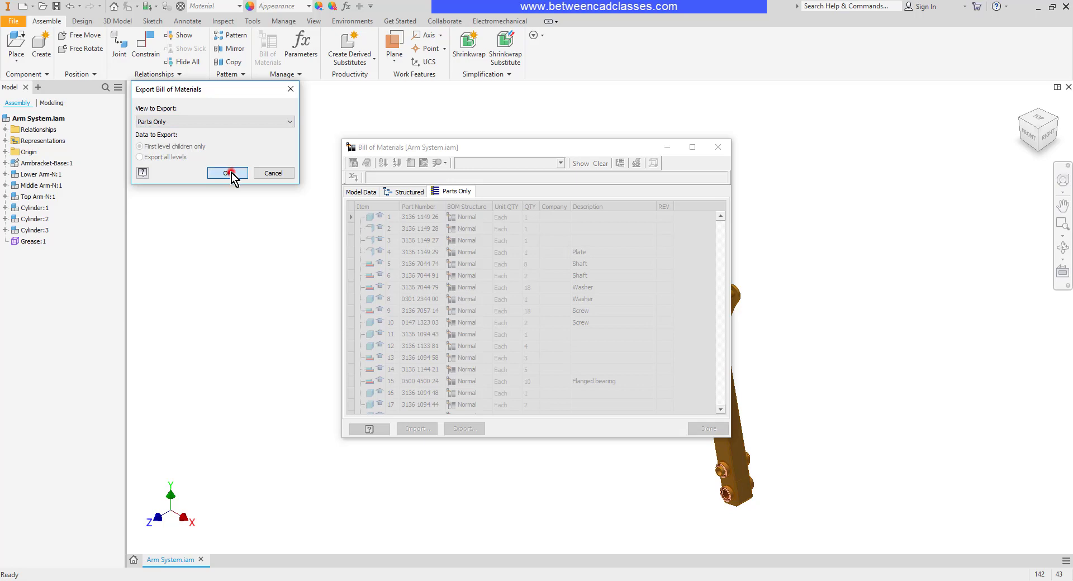
pyautogui.click(228, 172)
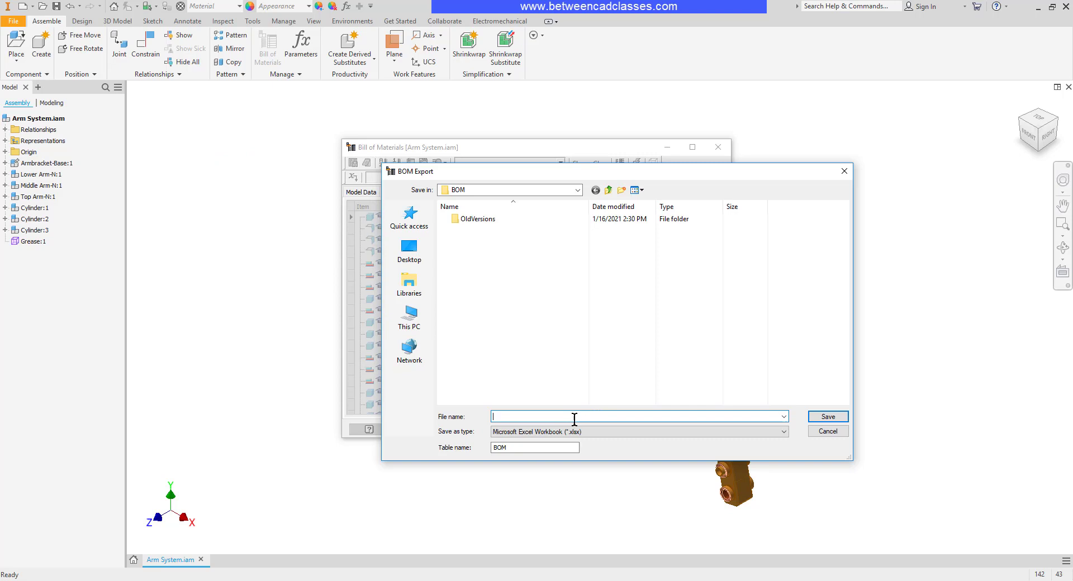
pyautogui.write('Arm System BOM')
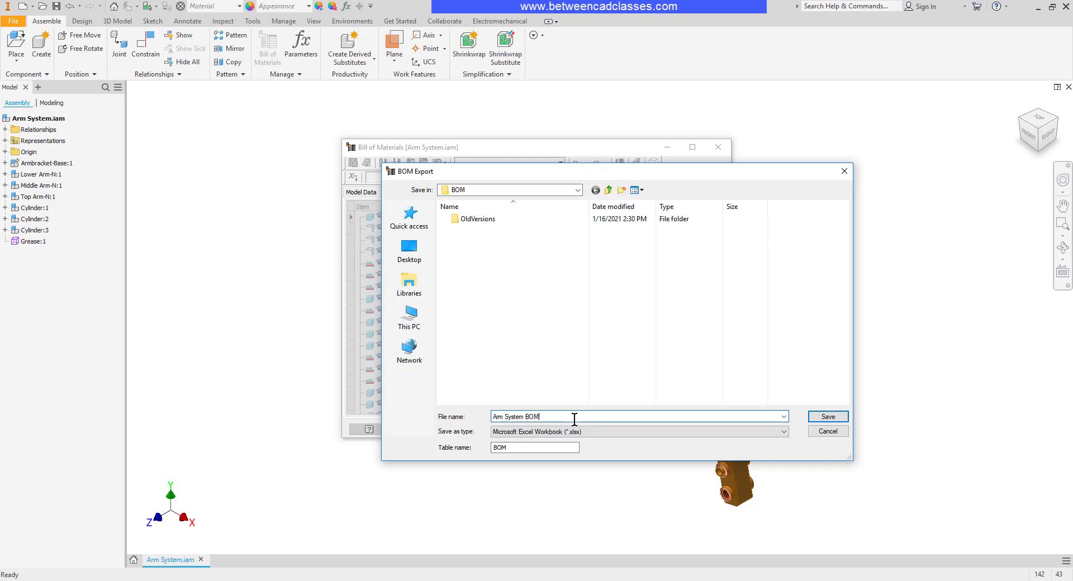
pyautogui.moveTo(832, 428)
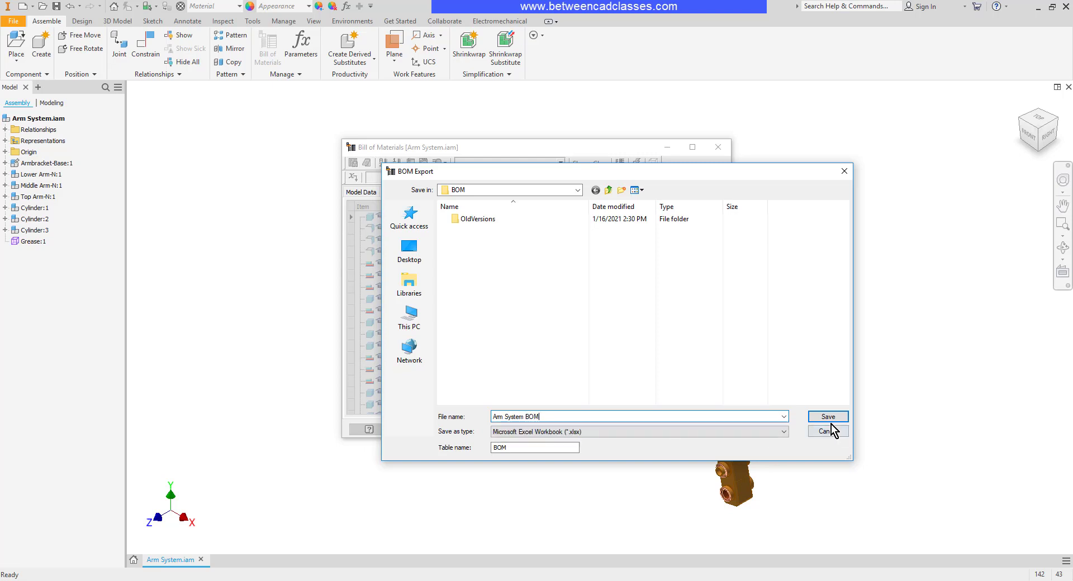
pyautogui.click(828, 416)
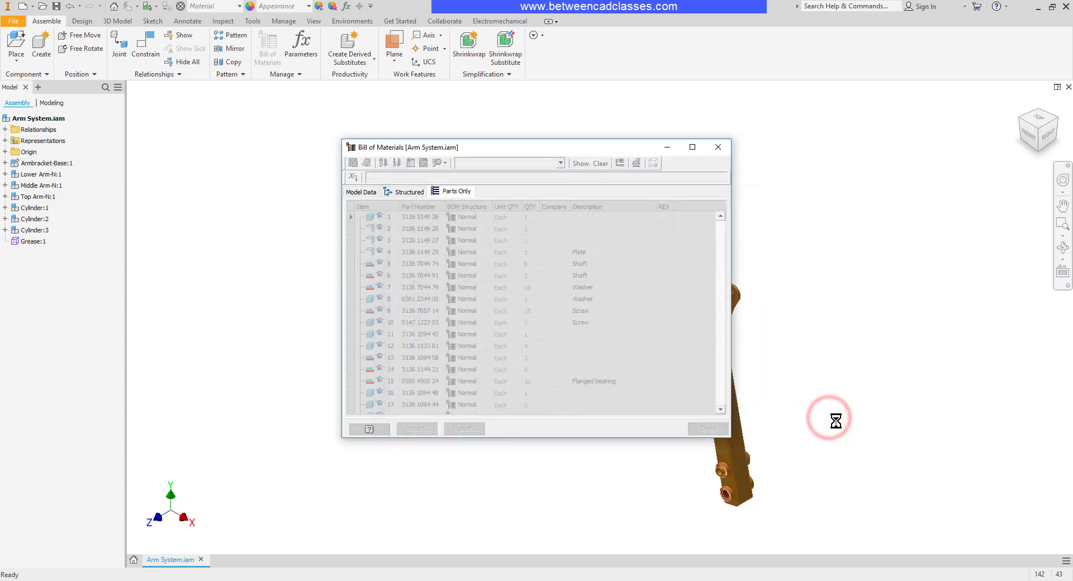
# Review the exported workbook in Excel, checking the Cylinder (ACME) and Grease rows.
pyautogui.click(462, 428)
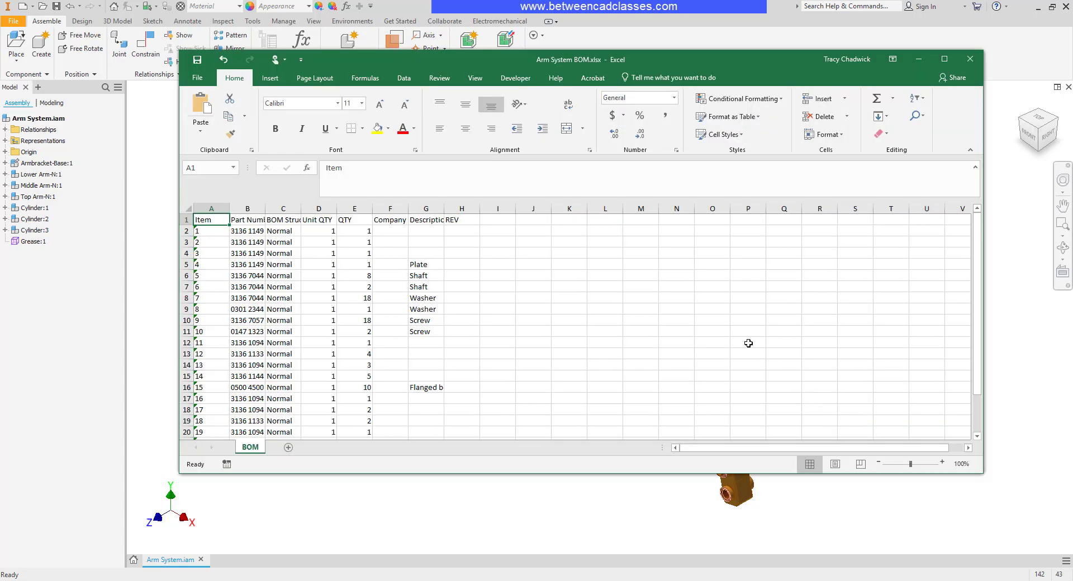
pyautogui.scroll(-3)
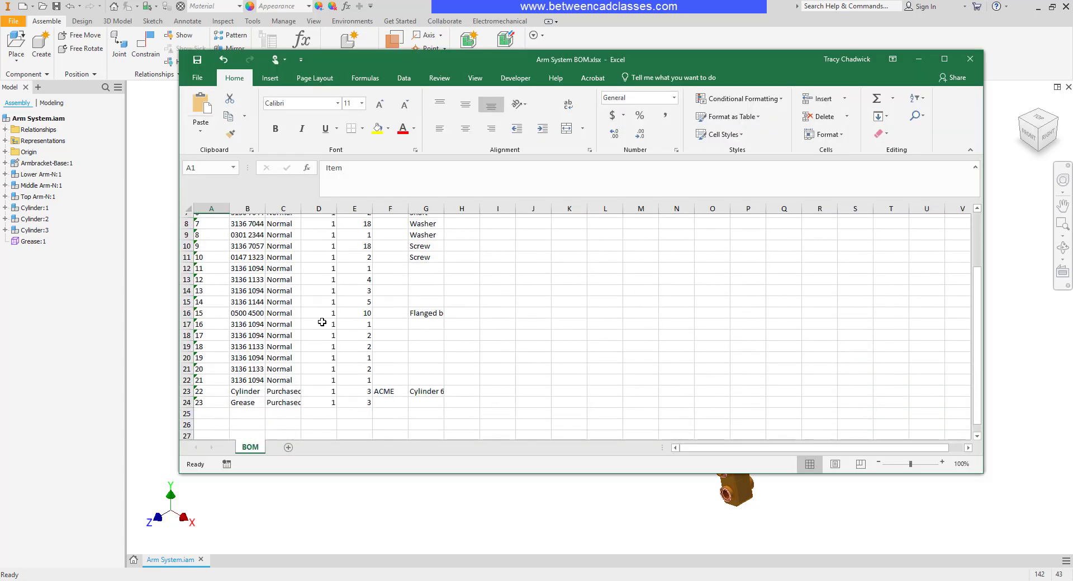
pyautogui.scroll(3)
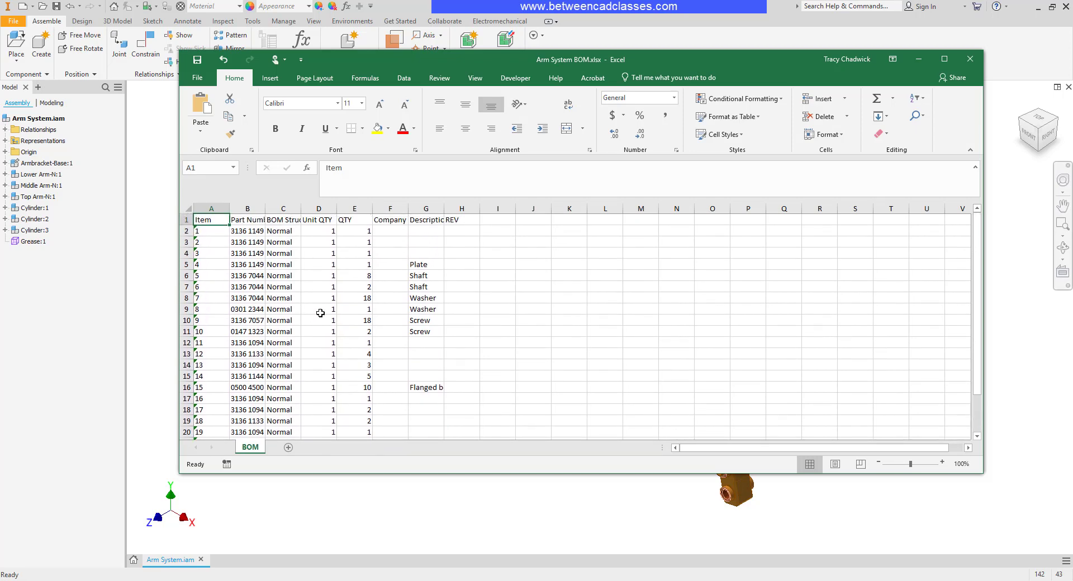
pyautogui.moveTo(484, 339)
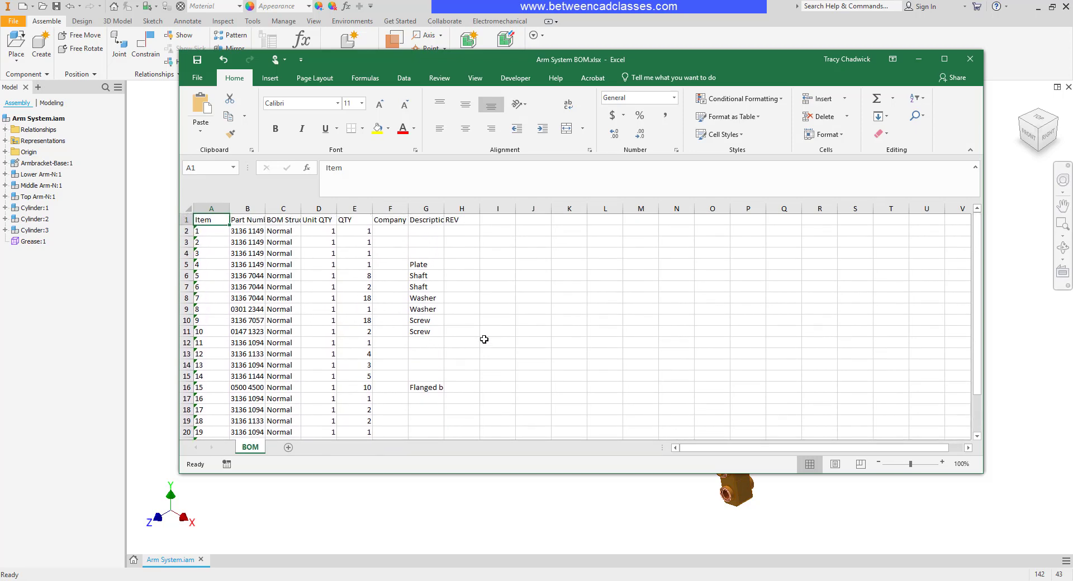
pyautogui.moveTo(648, 340)
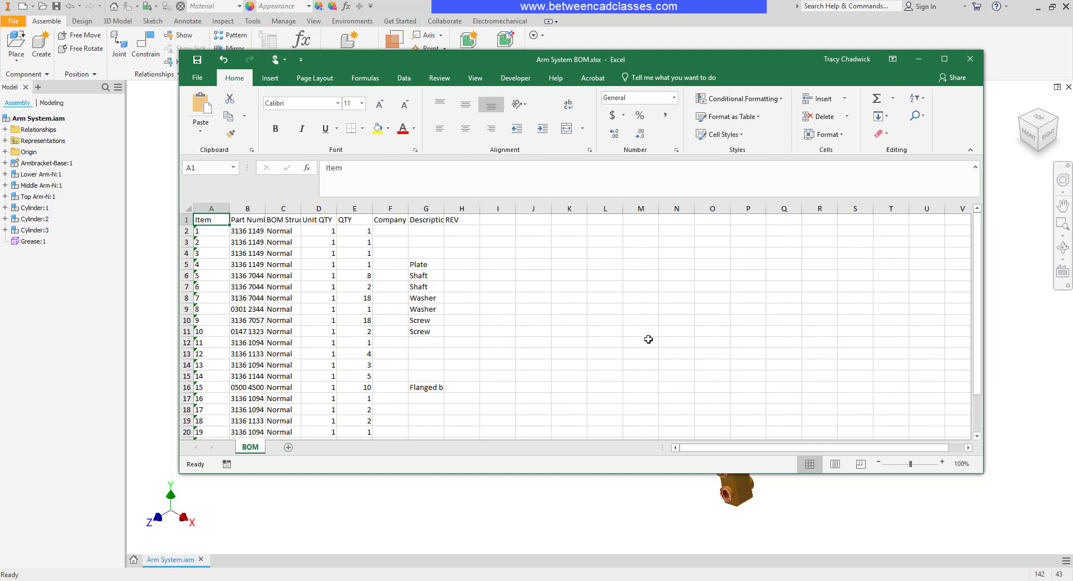